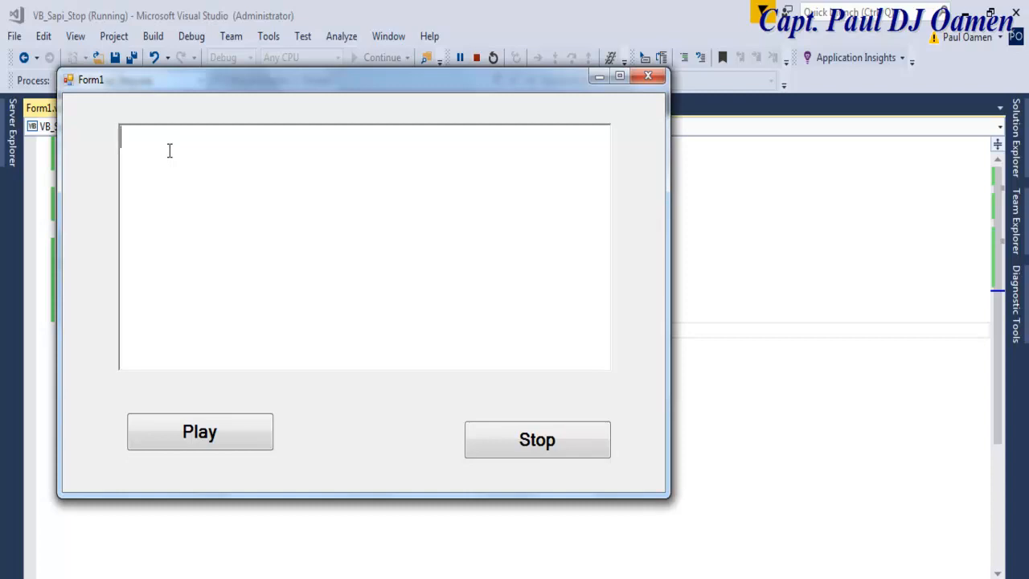
{"action": "mouse_move", "coordinate": [315, 229]}
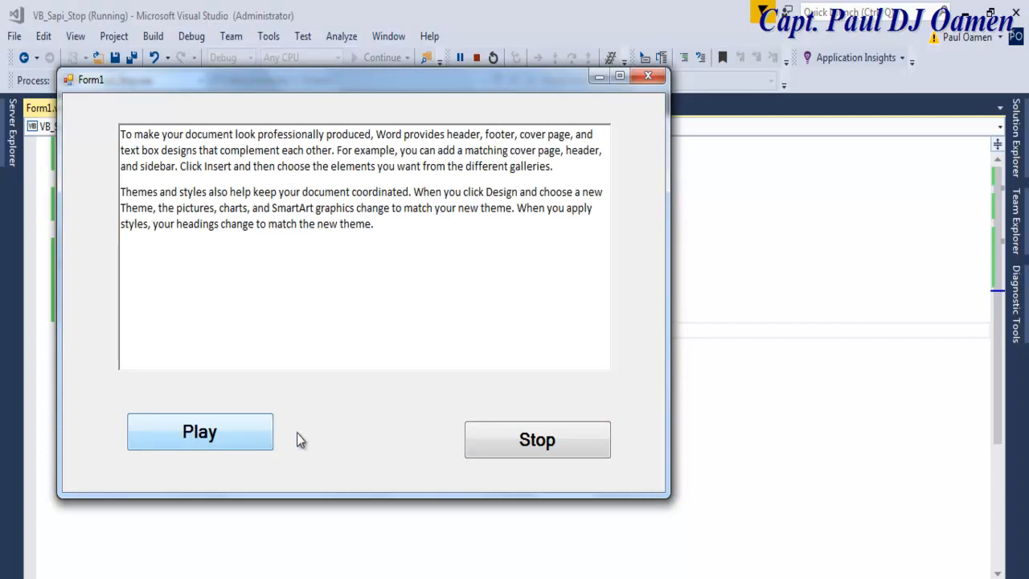
Step: Play the pasted paragraph aloud in the running form
{"action": "left_click", "coordinate": [200, 431]}
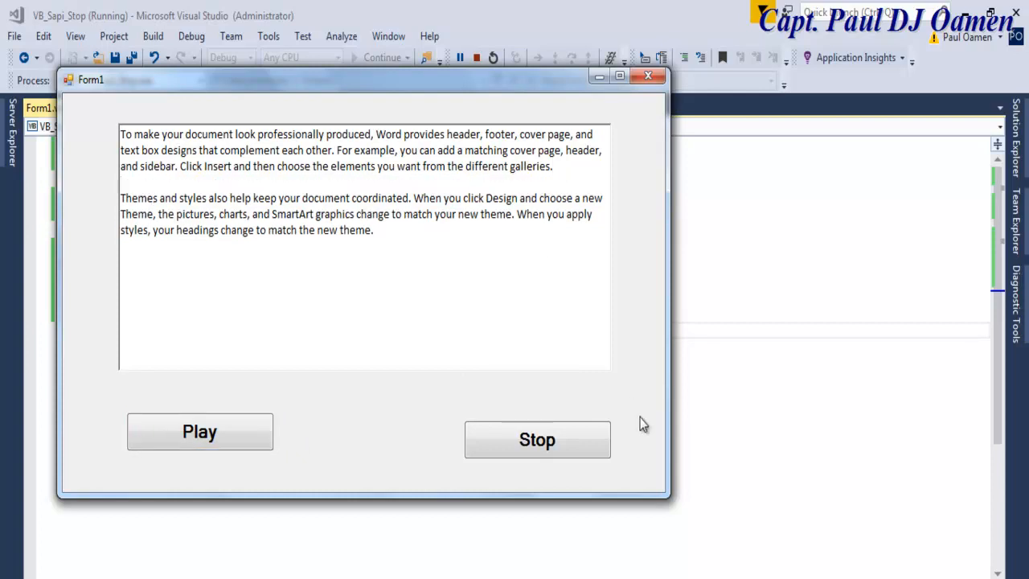
{"action": "mouse_move", "coordinate": [537, 439]}
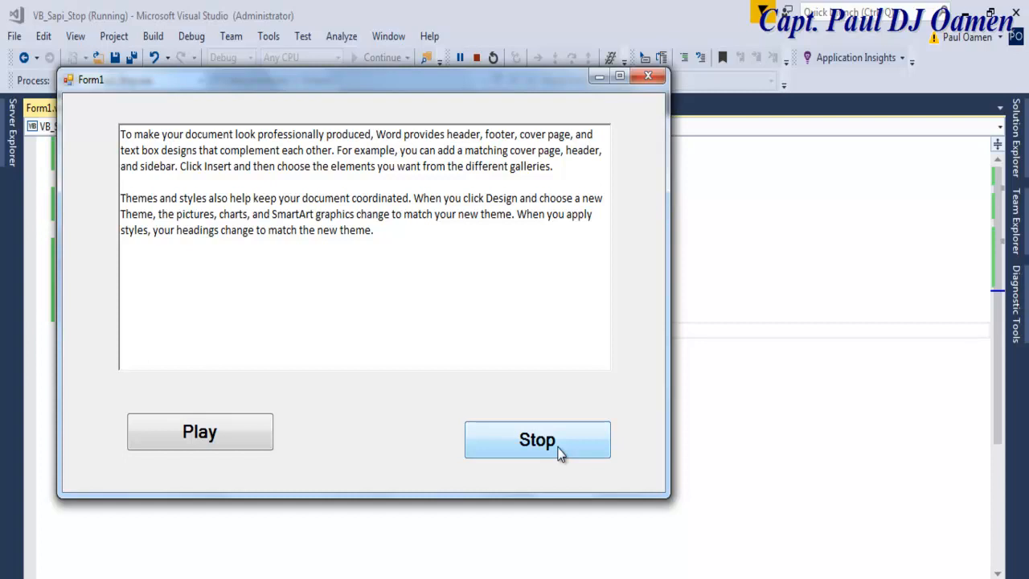
{"action": "mouse_move", "coordinate": [550, 454]}
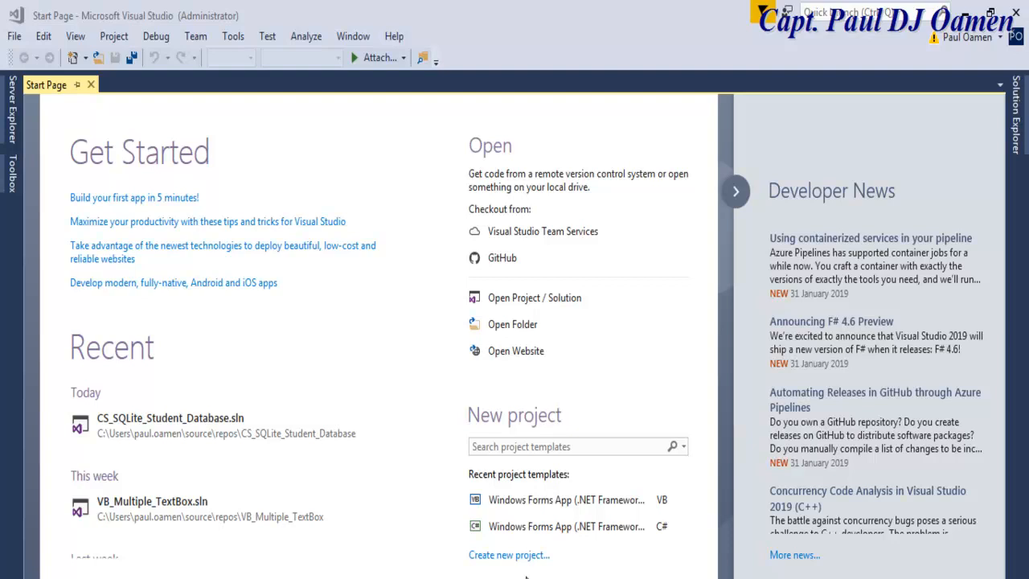
{"action": "mouse_move", "coordinate": [489, 560]}
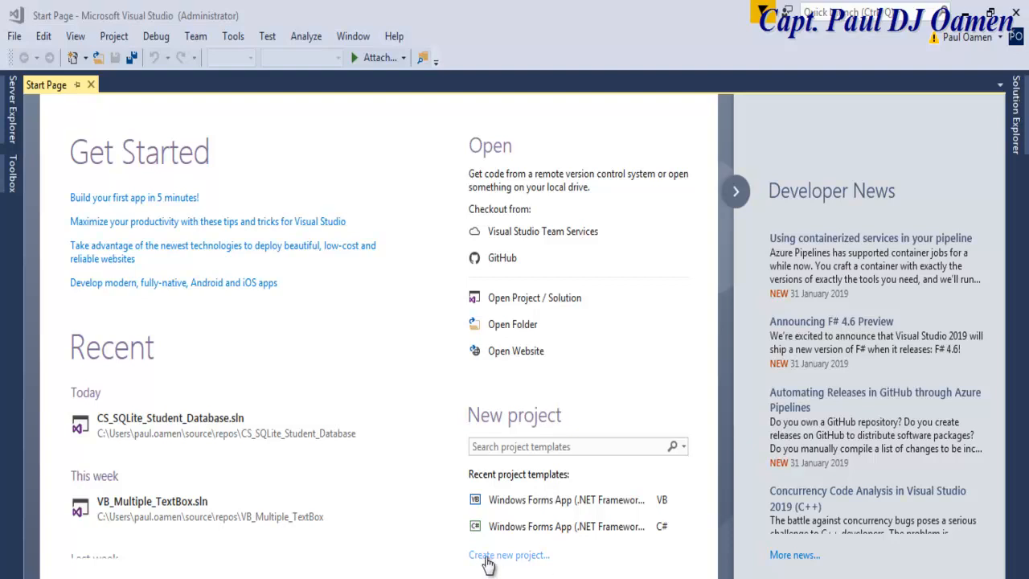
Step: Create a Visual Basic Windows Forms App project named VB_Sapi_Stop
{"action": "left_click", "coordinate": [508, 554]}
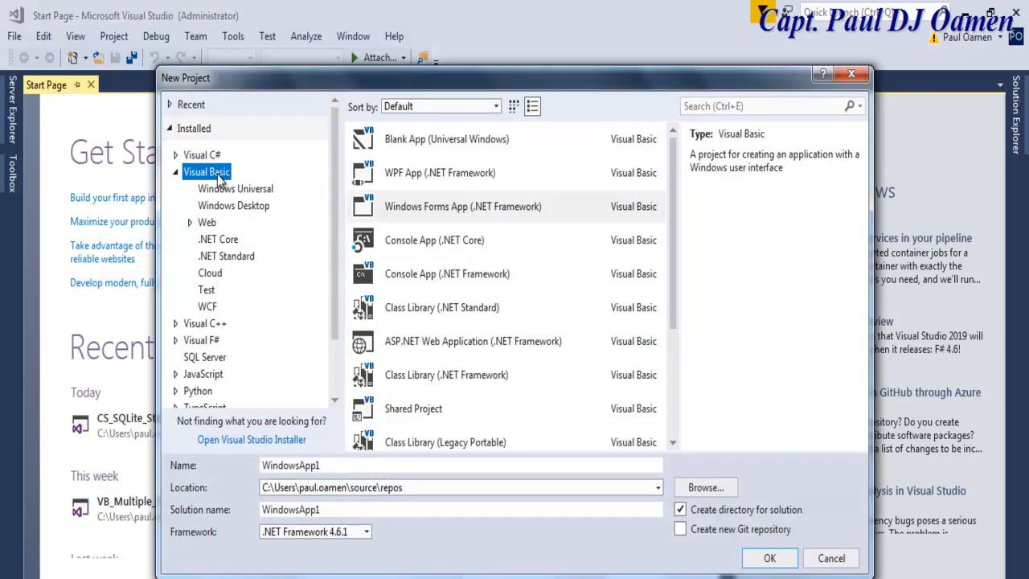
{"action": "left_click", "coordinate": [463, 206]}
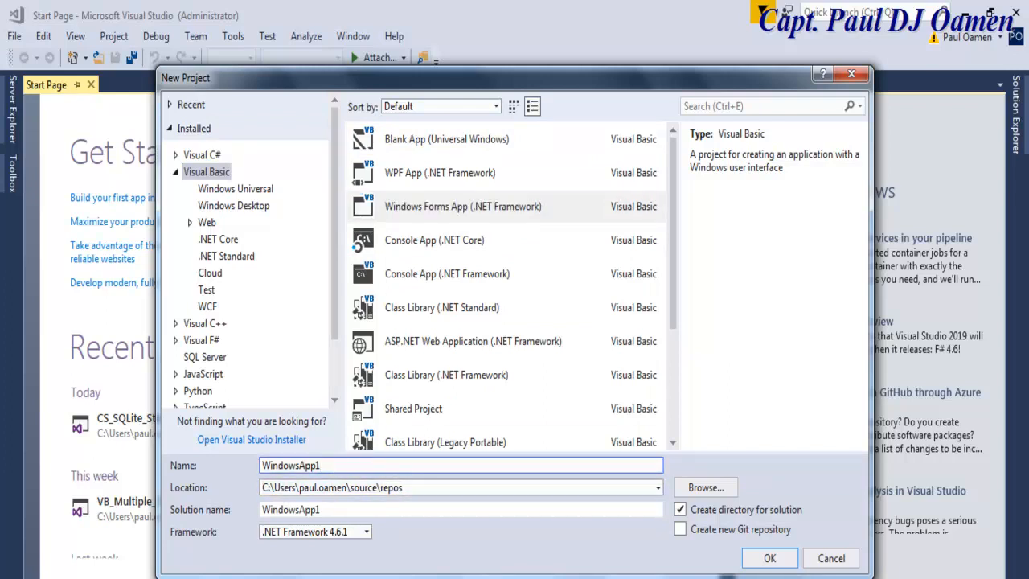
{"action": "left_click", "coordinate": [289, 465]}
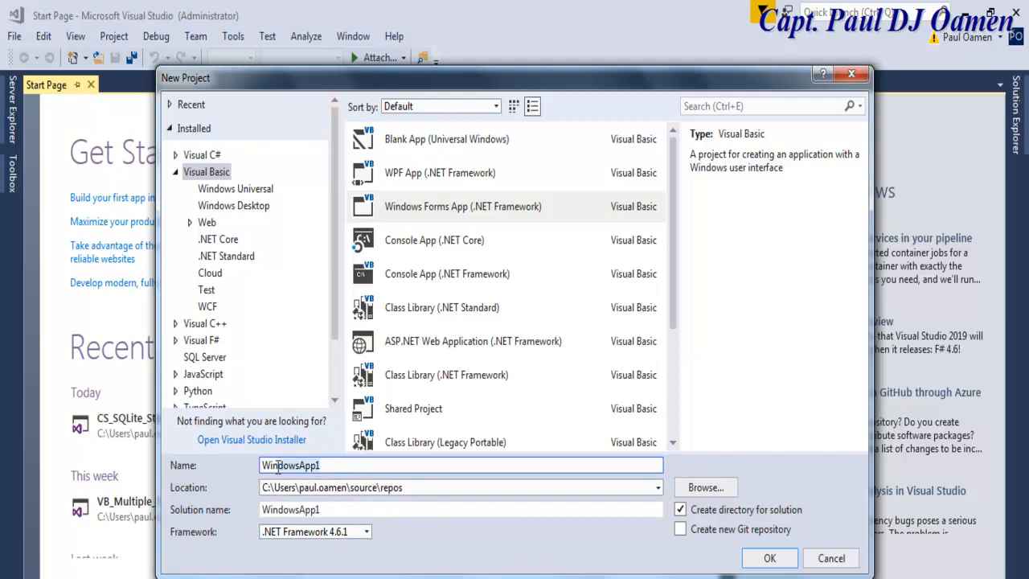
{"action": "type", "text": "V"}
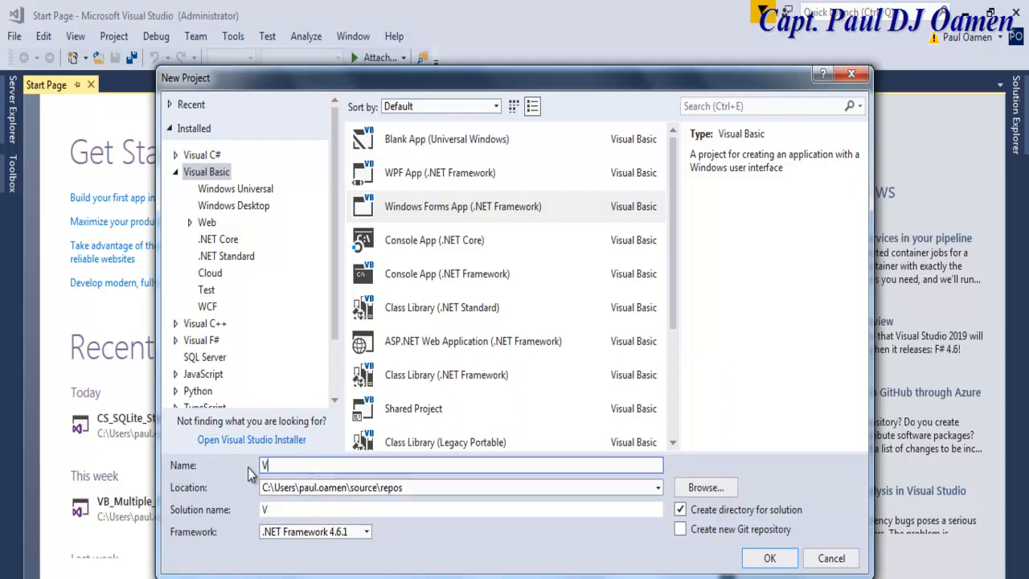
{"action": "type", "text": "B_Sapi"}
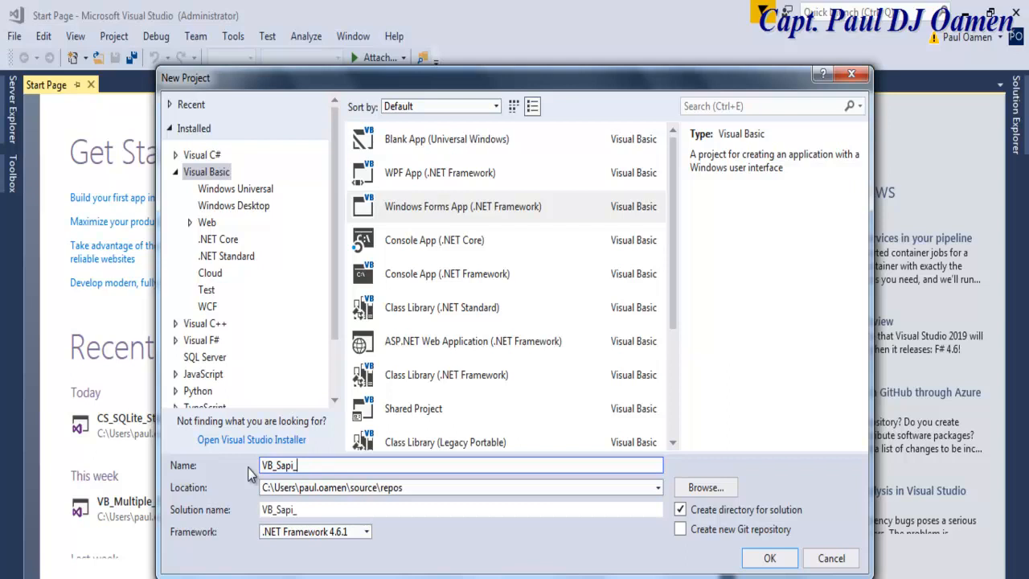
{"action": "type", "text": "_Stop"}
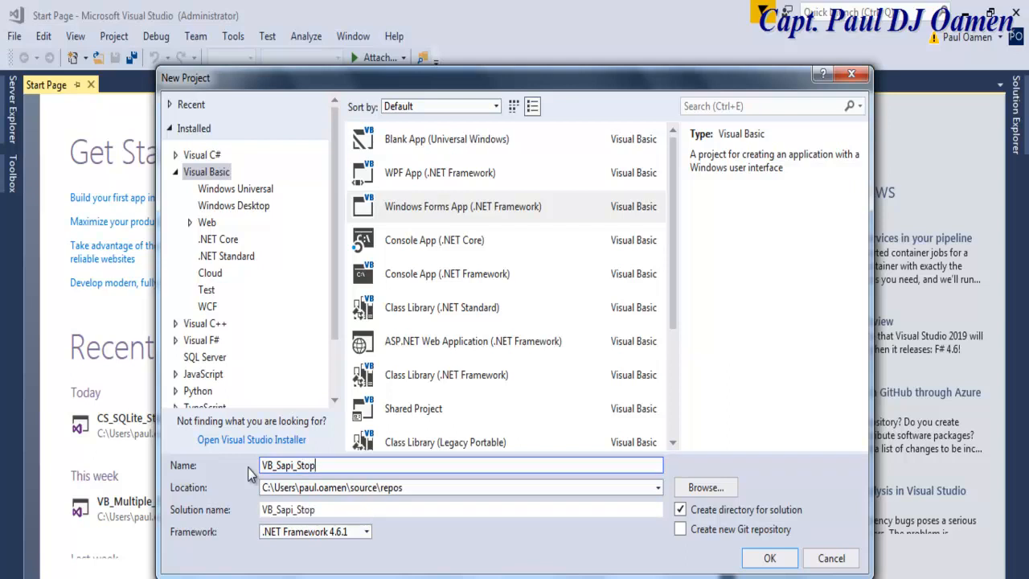
{"action": "left_click", "coordinate": [769, 558]}
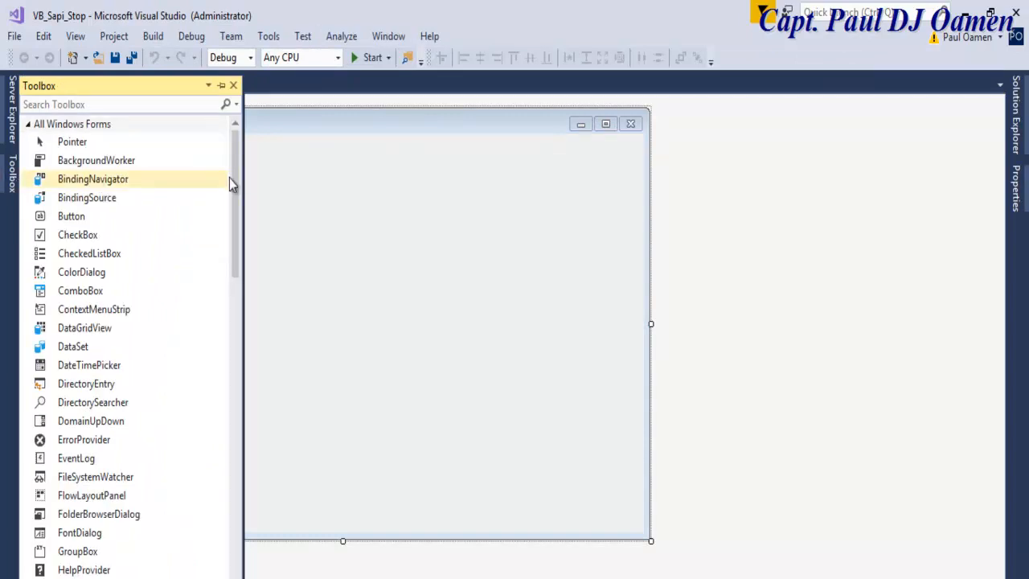
Step: Place two Buttons and a RichTextBox from the Toolbox onto Form1 and select both buttons
{"action": "left_click", "coordinate": [71, 216]}
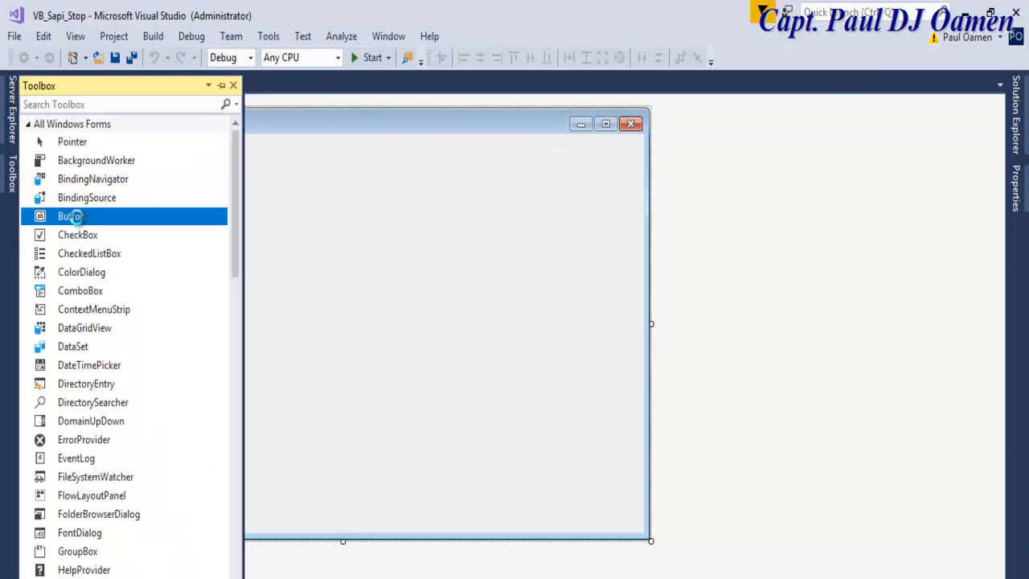
{"action": "left_click_drag", "start_coordinate": [71, 215], "coordinate": [126, 438]}
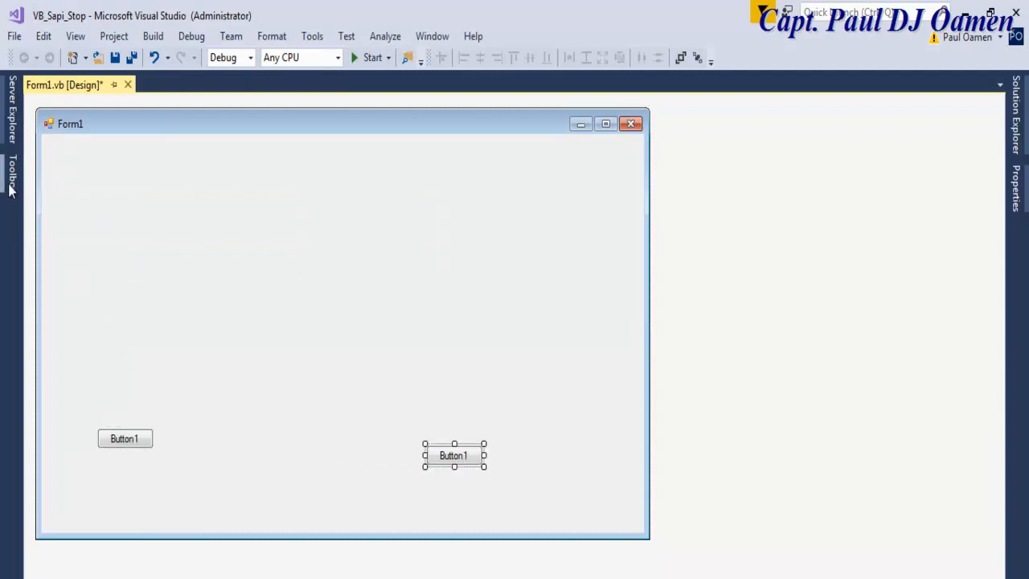
{"action": "left_click", "coordinate": [10, 174]}
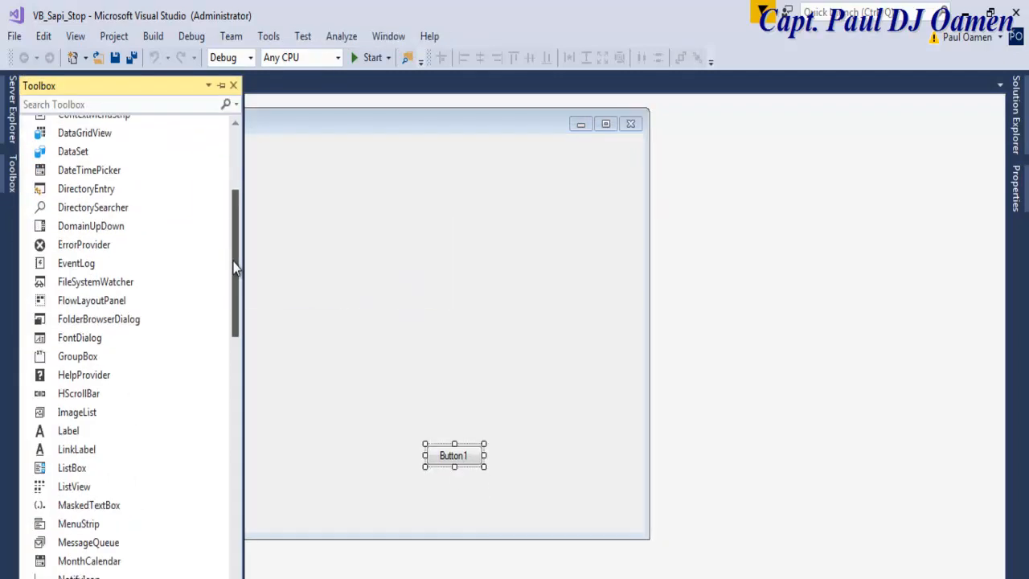
{"action": "scroll", "scroll_direction": "down", "scroll_amount": 3}
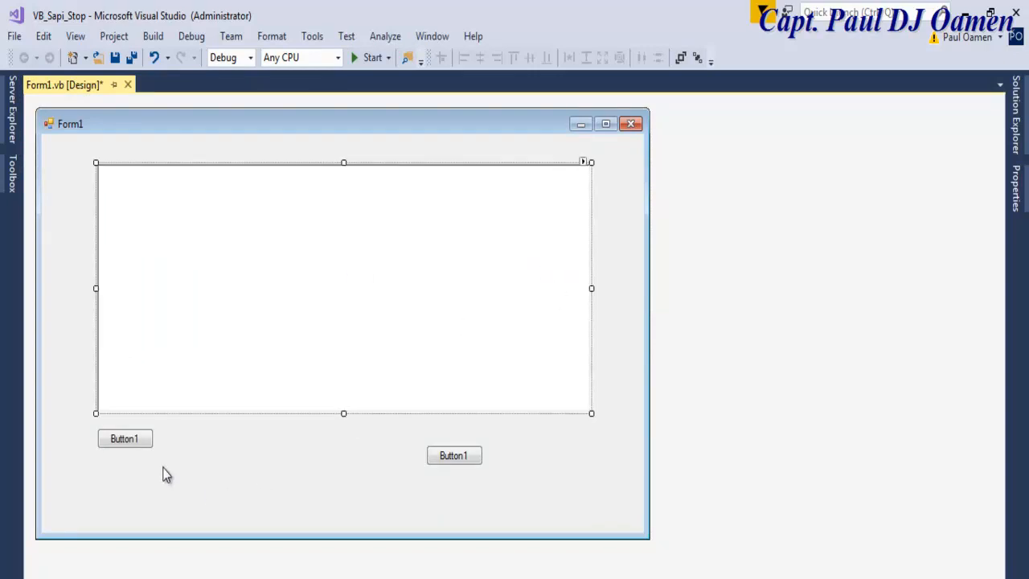
{"action": "left_click_drag", "start_coordinate": [126, 437], "coordinate": [161, 471]}
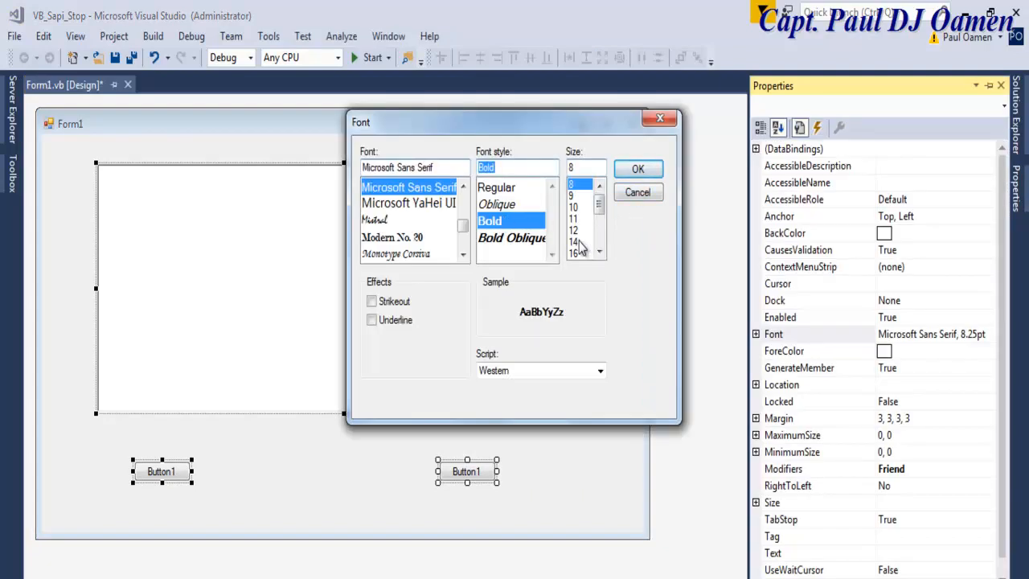
Step: Apply a Bold size 16 font to both buttons and enlarge them to fit their captions
{"action": "left_click", "coordinate": [572, 254]}
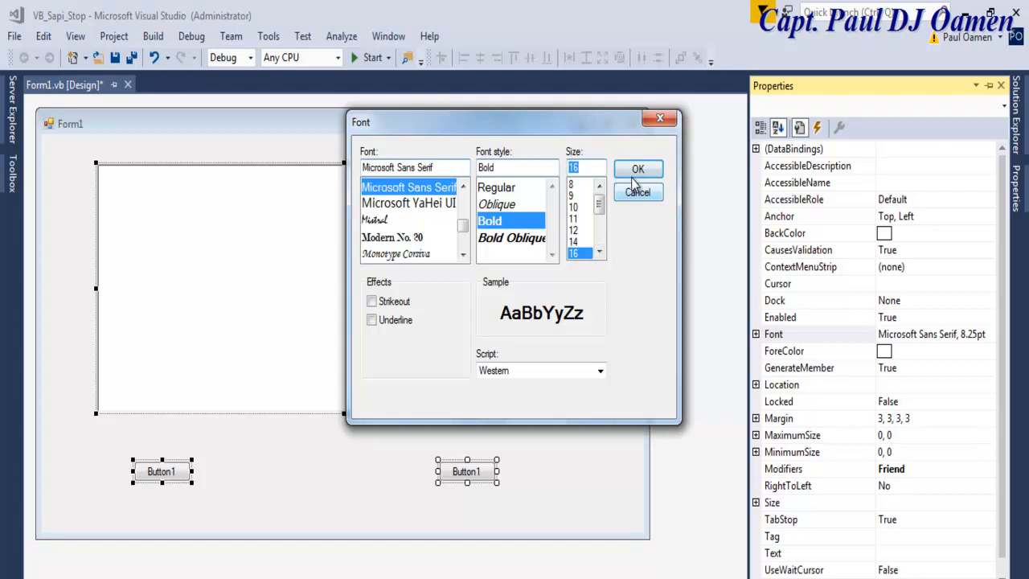
{"action": "left_click", "coordinate": [639, 169]}
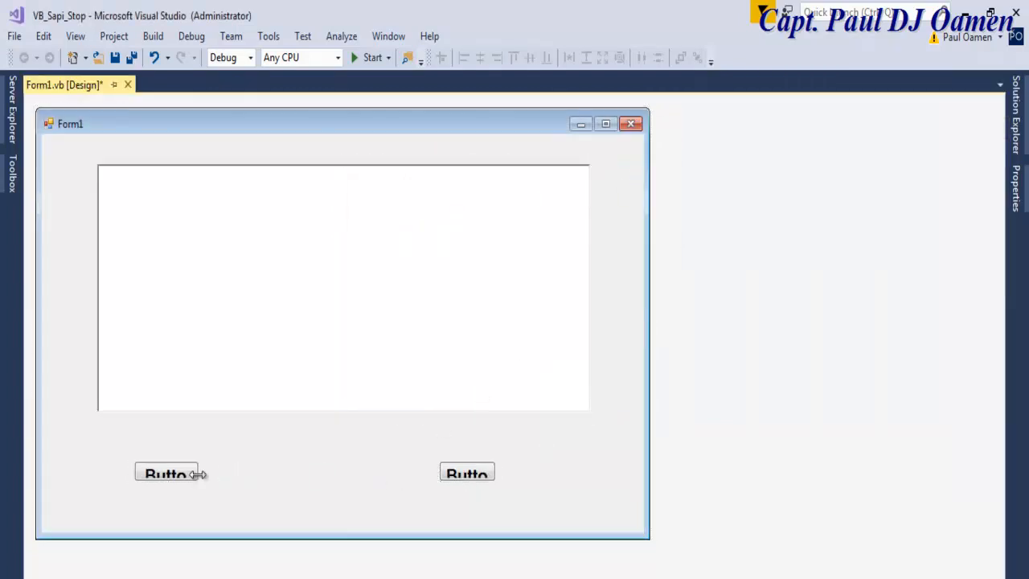
{"action": "left_click", "coordinate": [169, 473]}
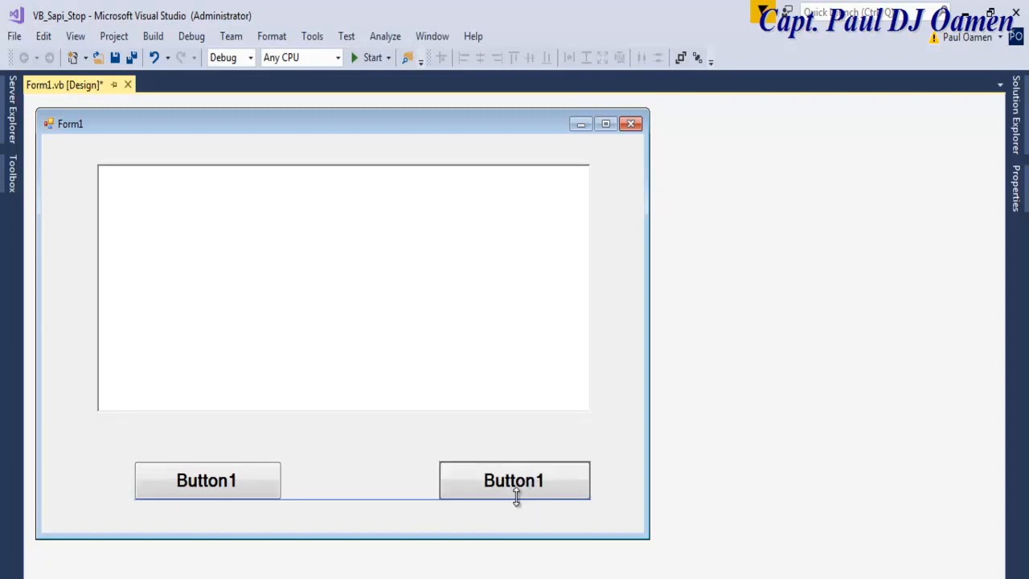
{"action": "left_click", "coordinate": [205, 479]}
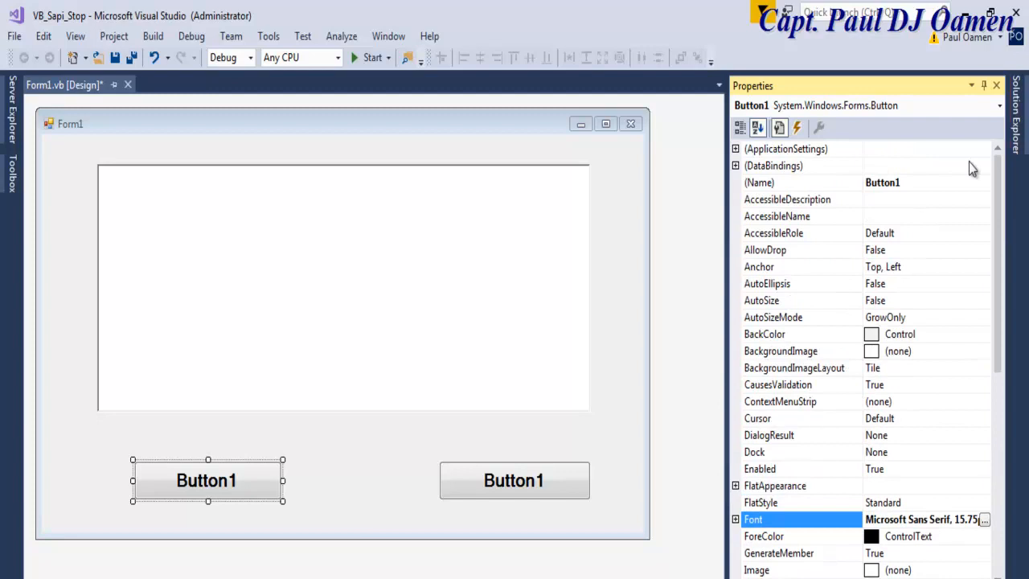
Step: Set the buttons' (Name) to btnPlay/btnStop and their Text to Play/Stop
{"action": "type", "text": "btn"}
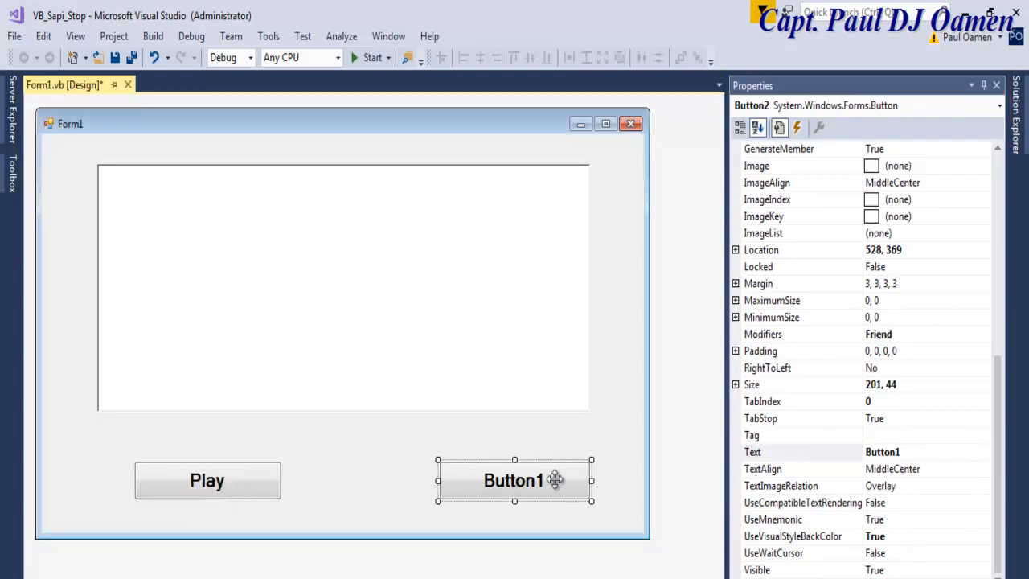
{"action": "left_click", "coordinate": [881, 450]}
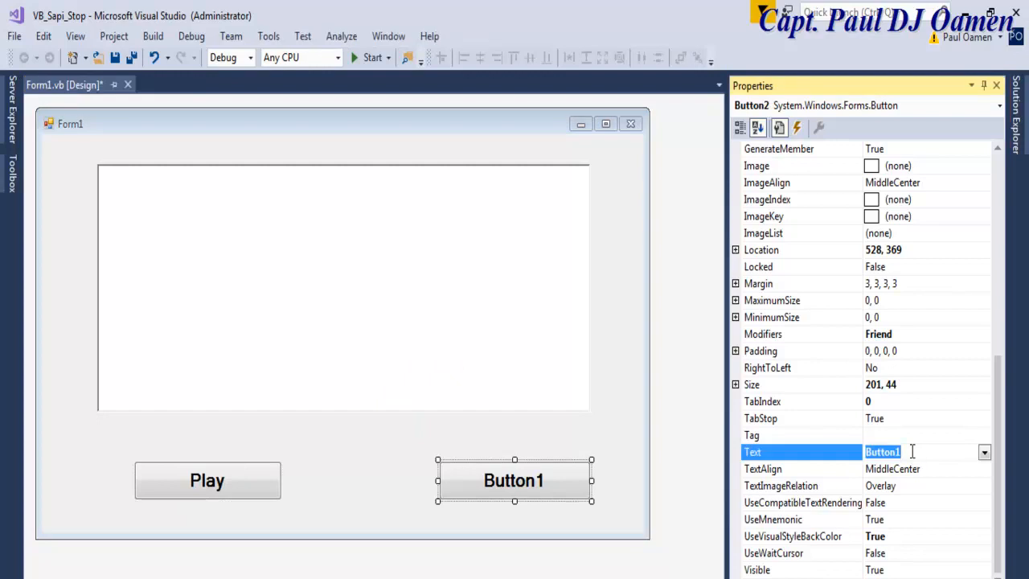
{"action": "type", "text": "Stop"}
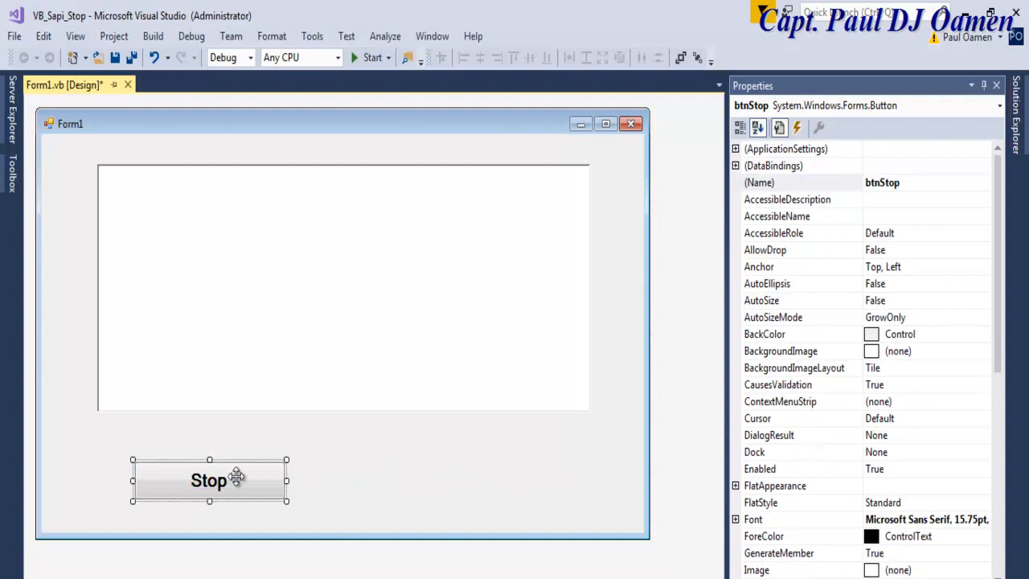
{"action": "mouse_move", "coordinate": [274, 479]}
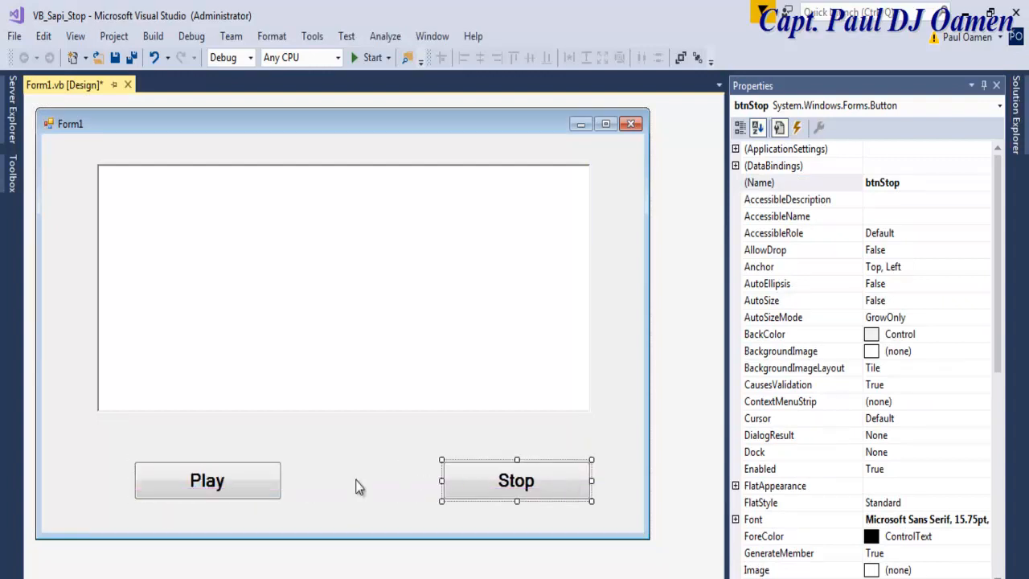
{"action": "left_click", "coordinate": [206, 470]}
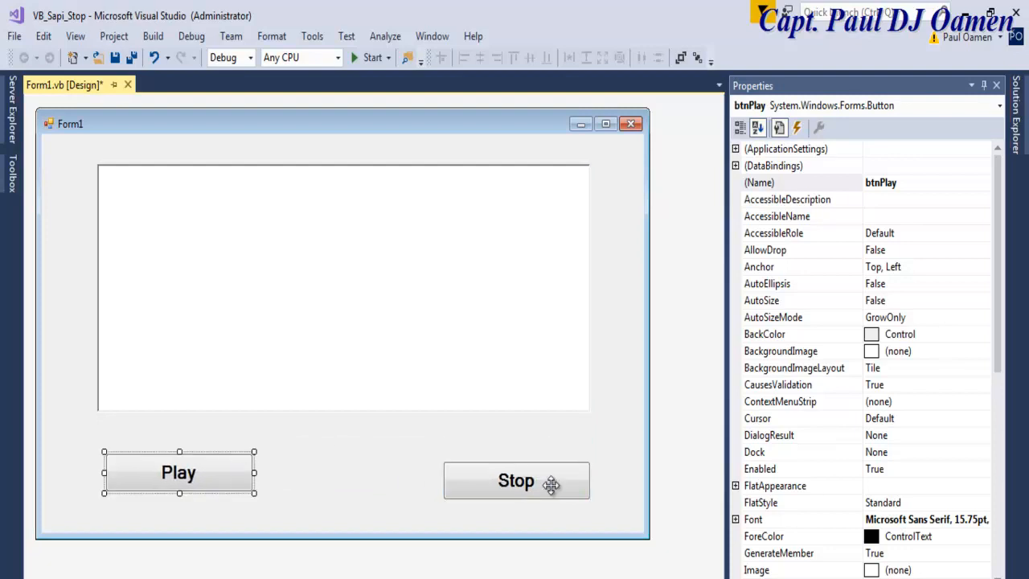
{"action": "left_click", "coordinate": [516, 479]}
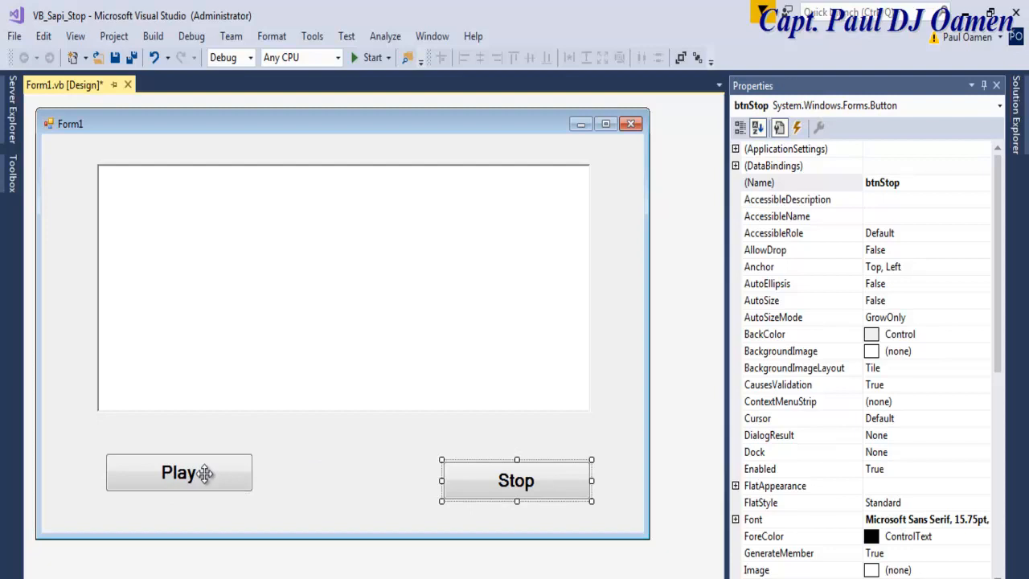
{"action": "left_click", "coordinate": [179, 473]}
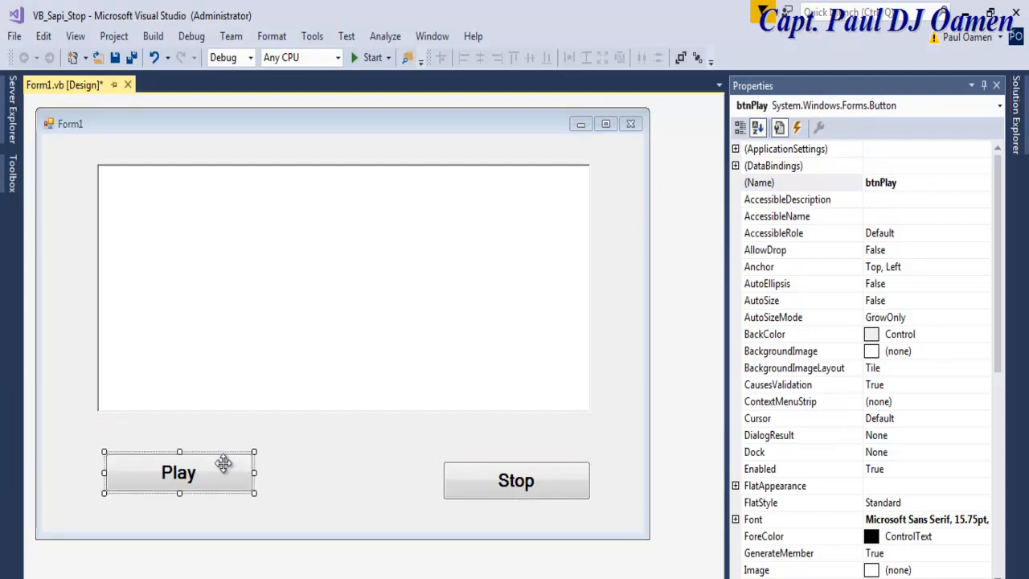
Step: In btnPlay_Click declare Dim Sapi and set Sapi = CreateObject("Sapi.spvoice")
{"action": "double_click", "coordinate": [179, 473]}
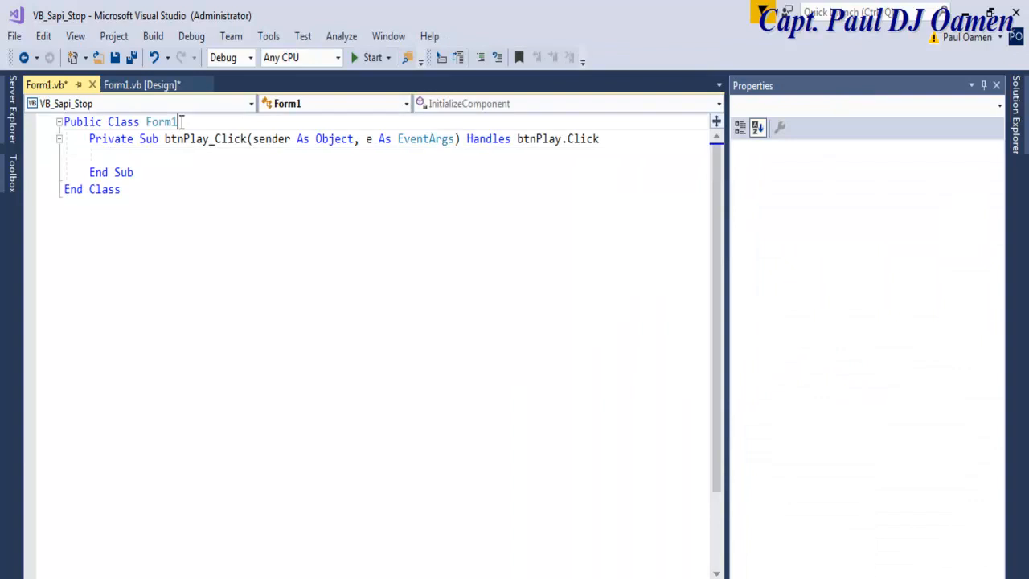
{"action": "type", "text": "dim"}
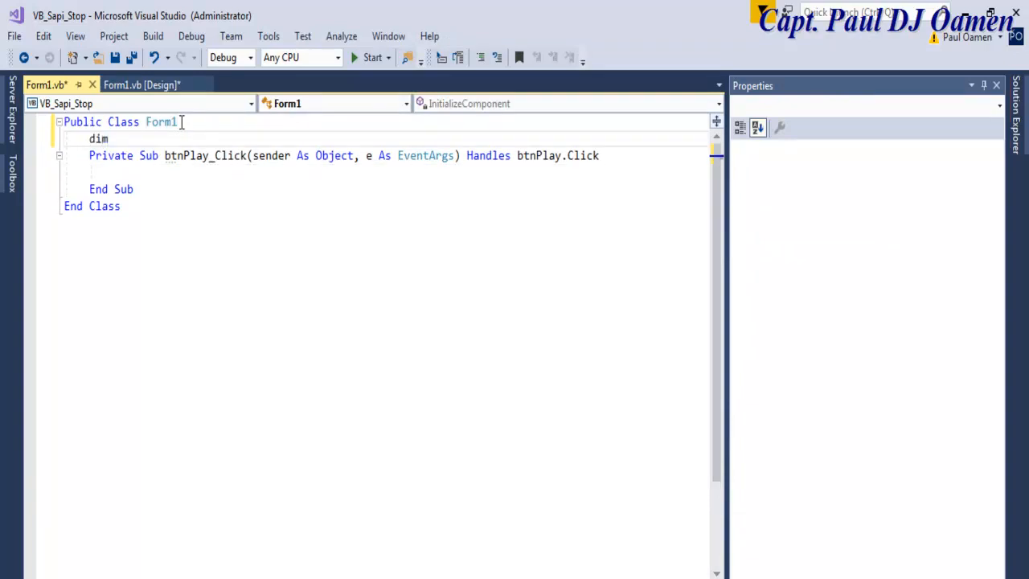
{"action": "type", "text": "S"}
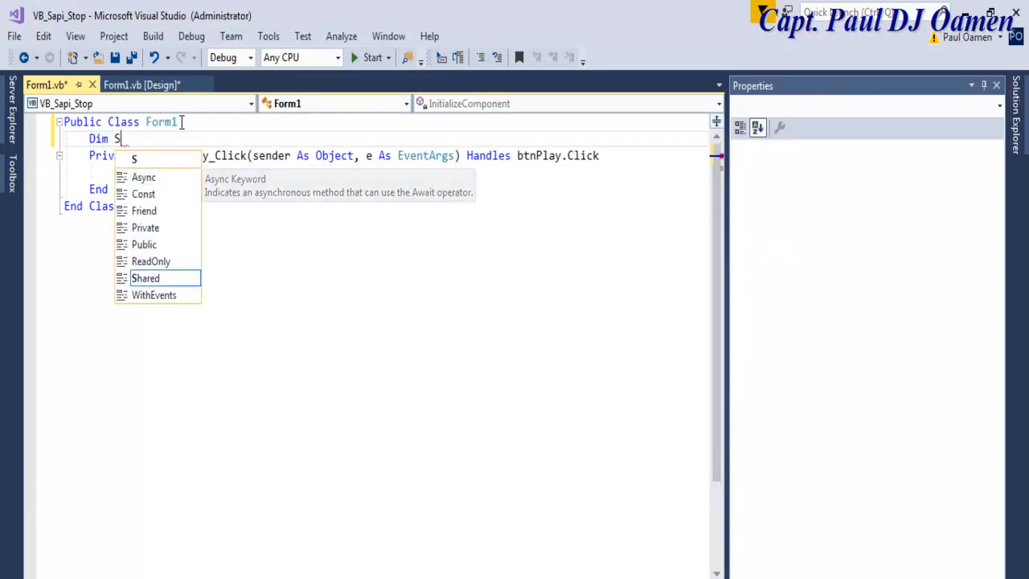
{"action": "type", "text": "api"}
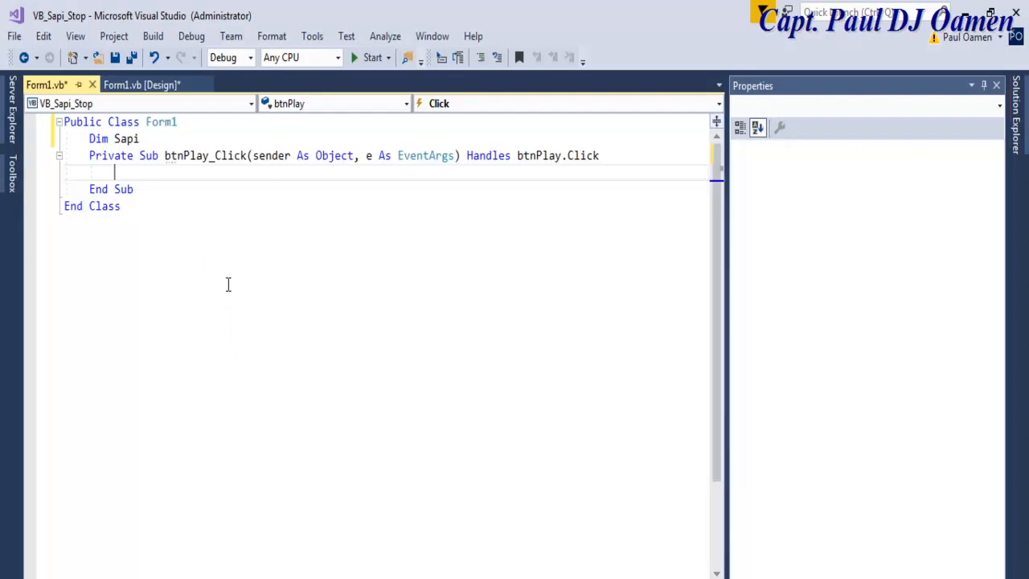
{"action": "mouse_move", "coordinate": [226, 244]}
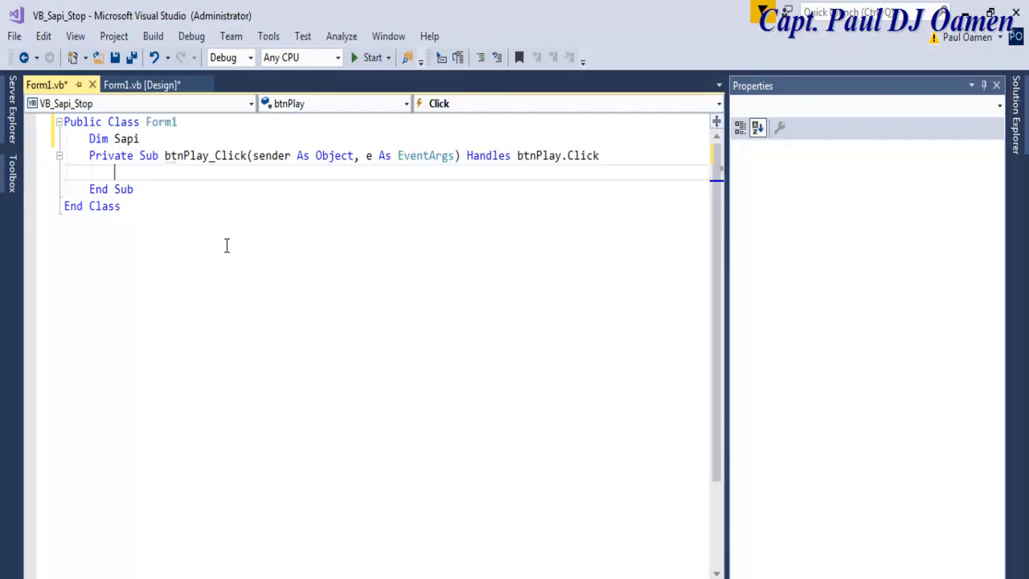
{"action": "type", "text": "Sapi ="}
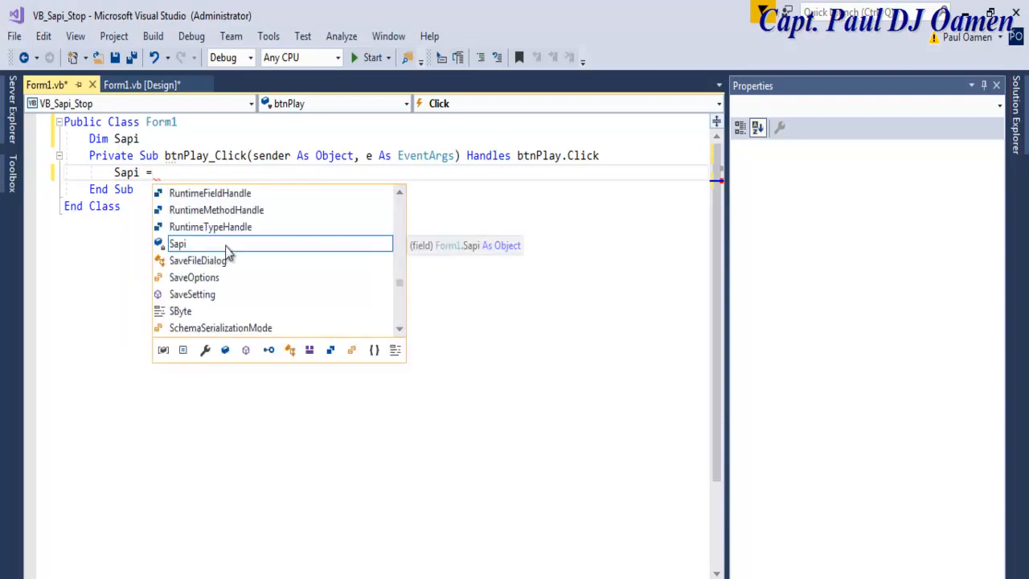
{"action": "type", "text": "CreateObject(\"S"}
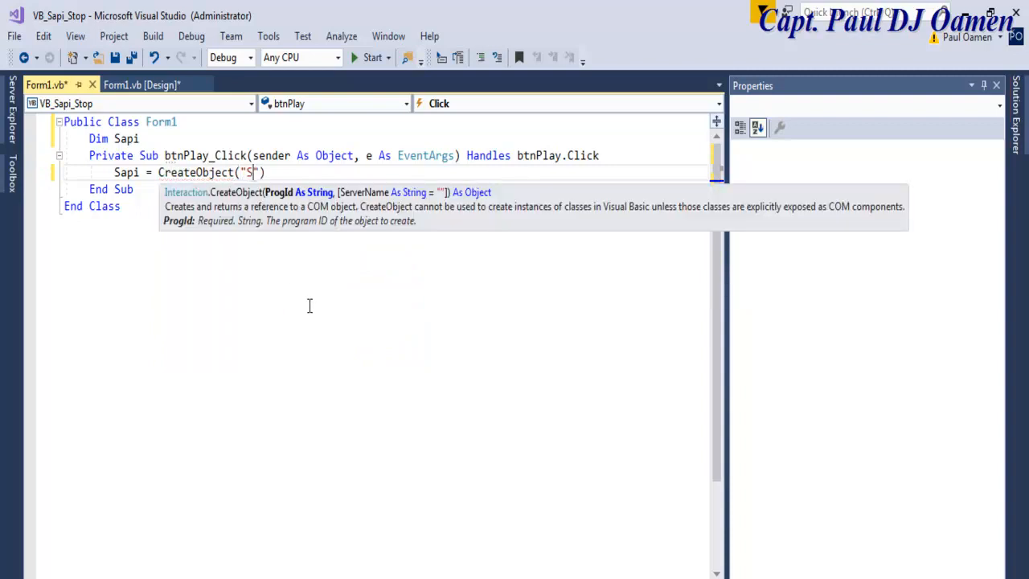
{"action": "type", "text": "api"}
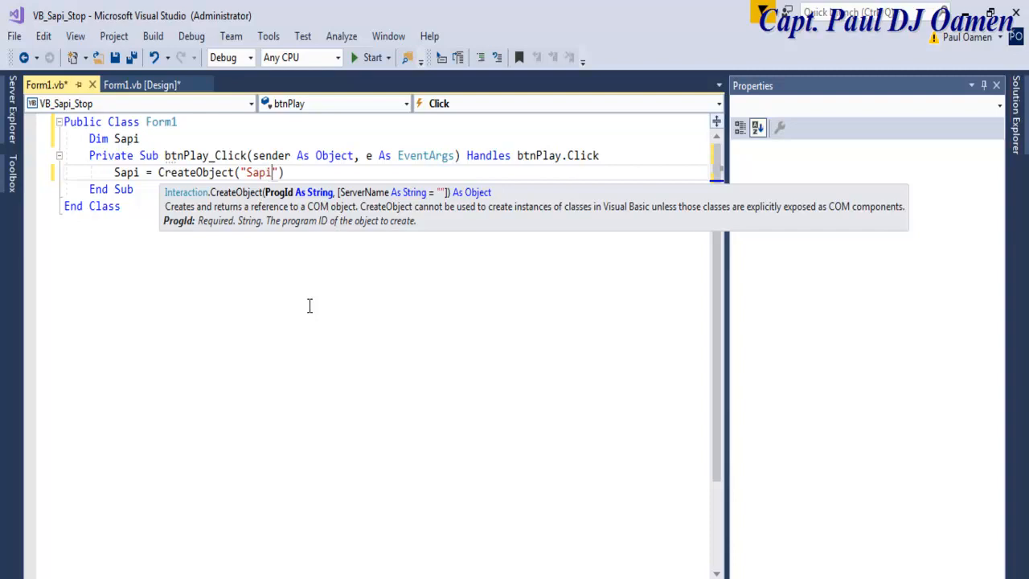
{"action": "type", "text": "."}
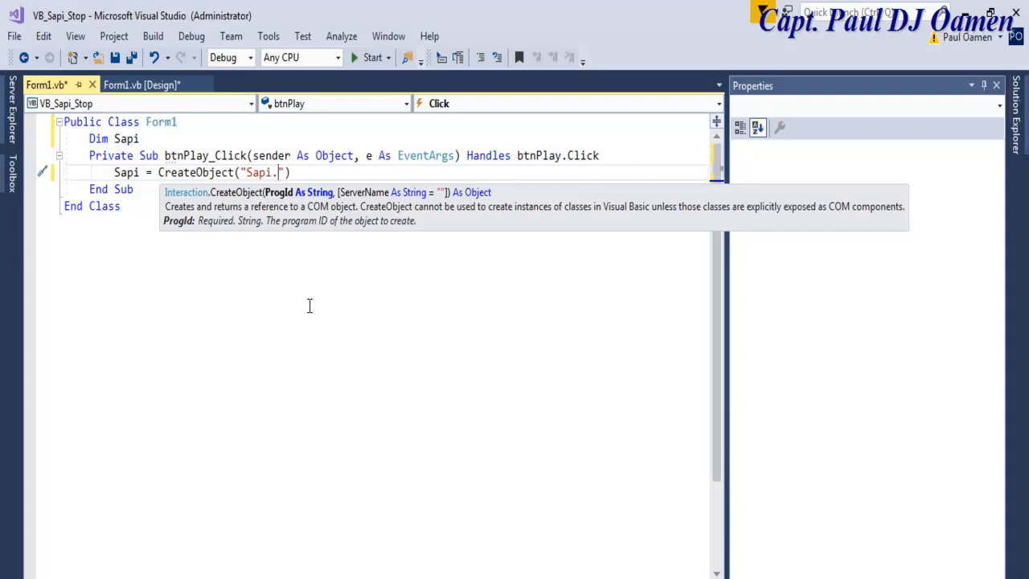
{"action": "type", "text": "sp"}
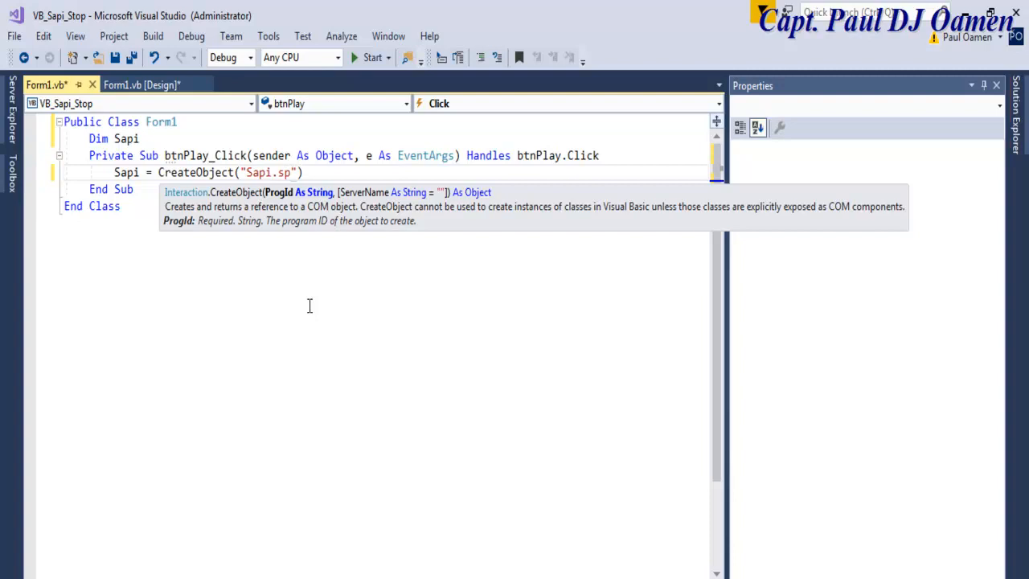
{"action": "type", "text": "voice"}
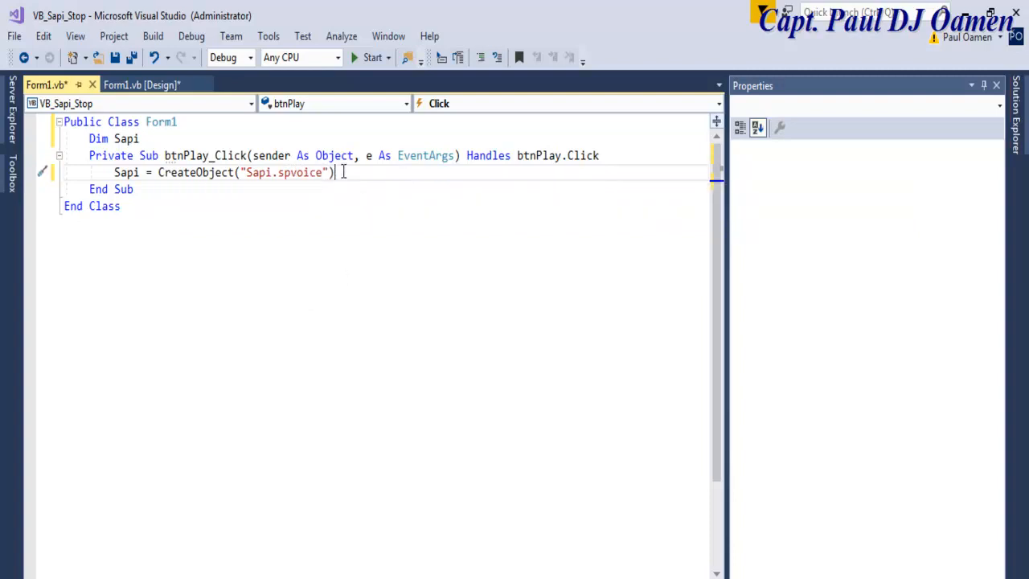
Step: Begin the Sapi.speak( call on the next line of the Play handler
{"action": "key", "text": "enter"}
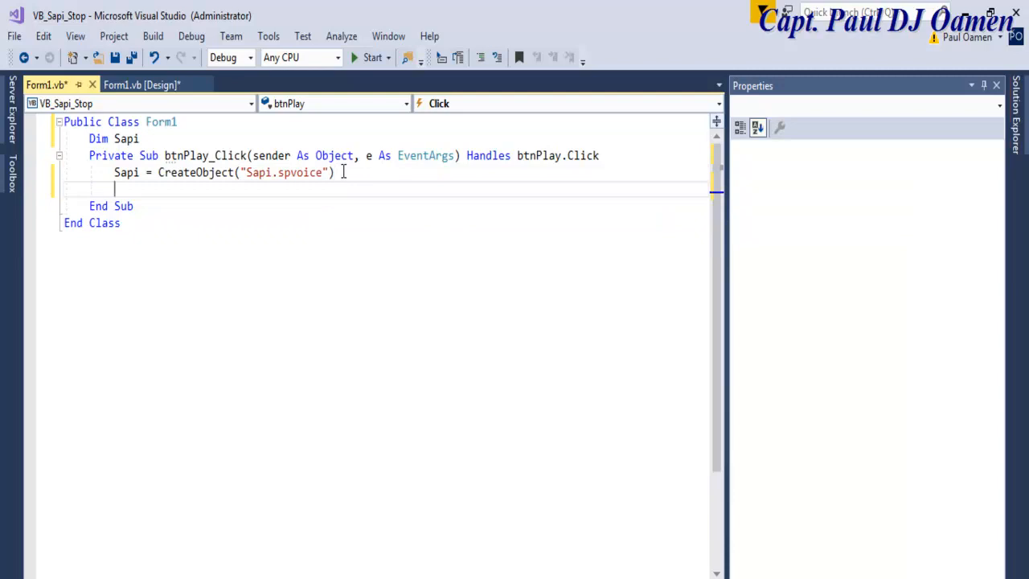
{"action": "type", "text": "Sapi"}
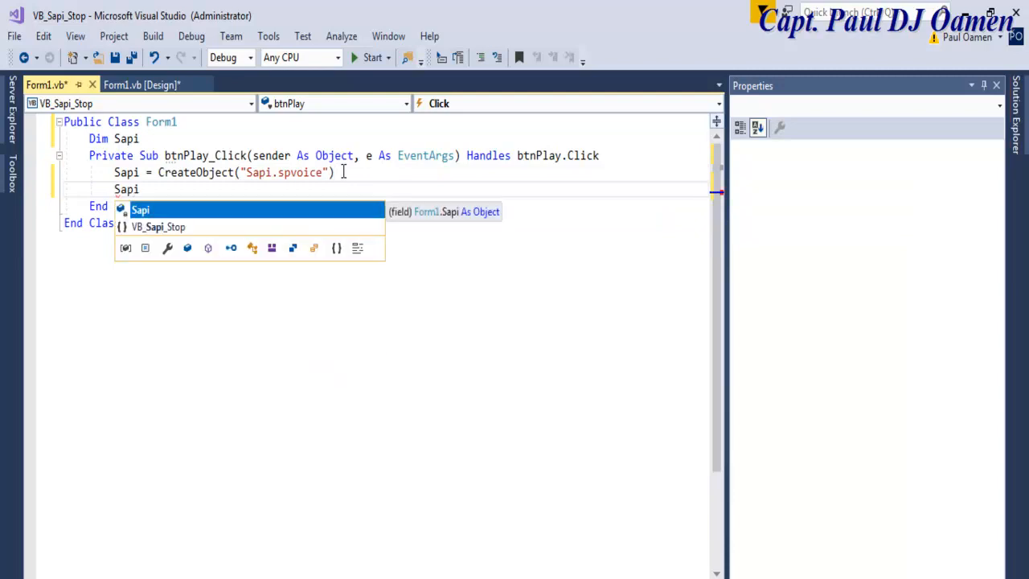
{"action": "type", "text": "."}
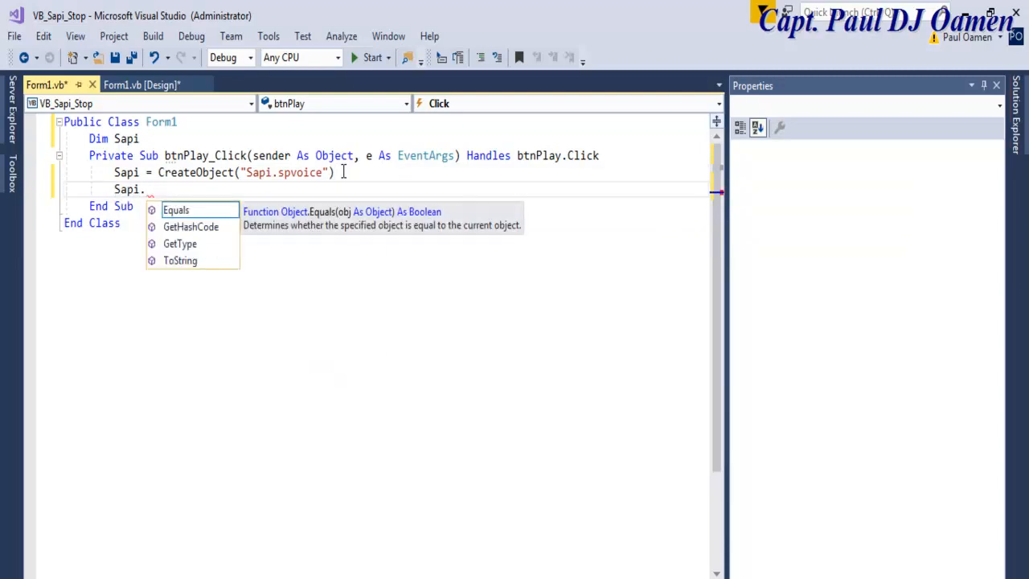
{"action": "type", "text": "sp"}
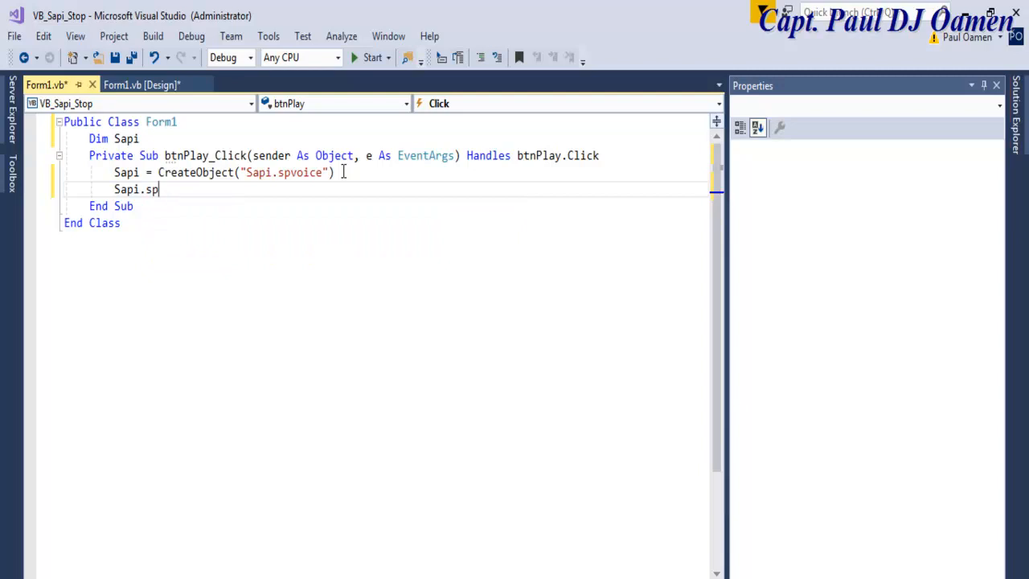
{"action": "type", "text": "eak"}
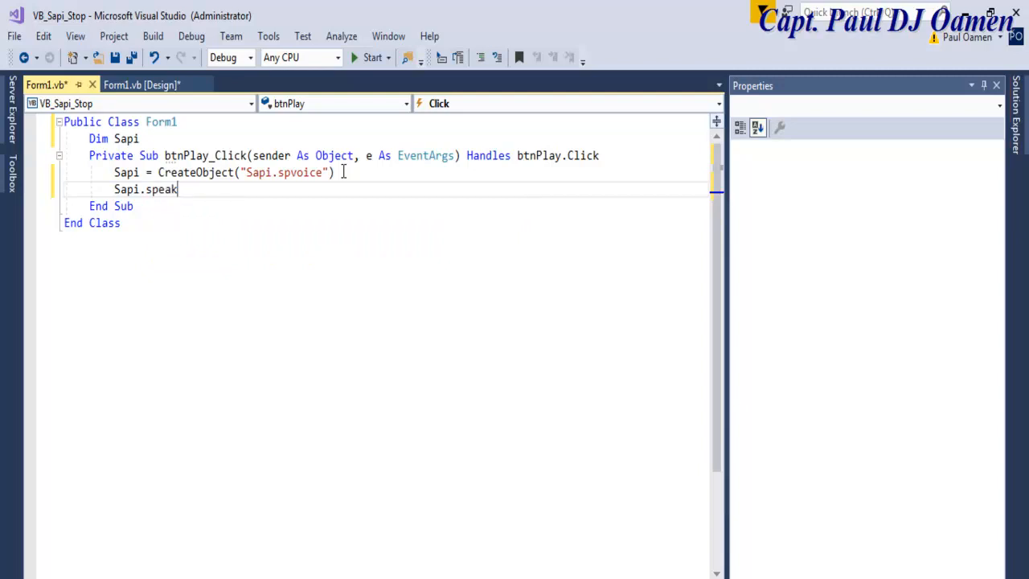
{"action": "type", "text": "("}
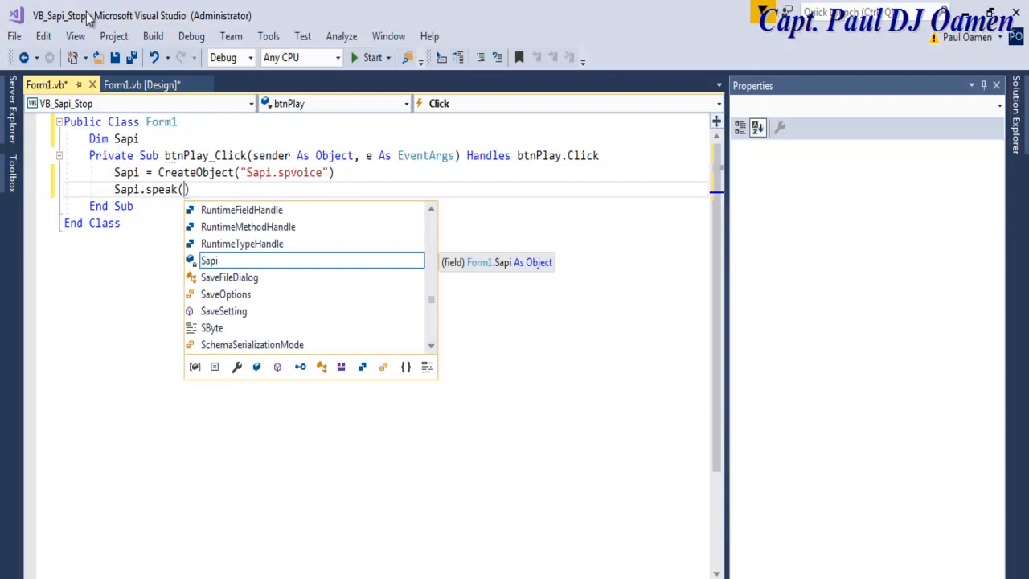
Step: Change the rich text box's (Name) property to rtRead in the Form1 designer
{"action": "left_click", "coordinate": [141, 84]}
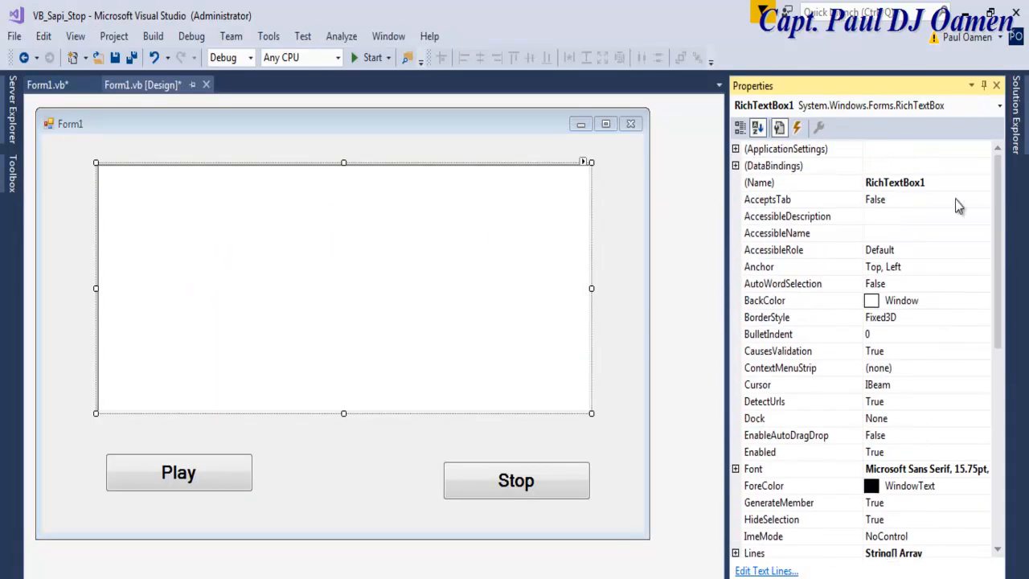
{"action": "left_click", "coordinate": [801, 182]}
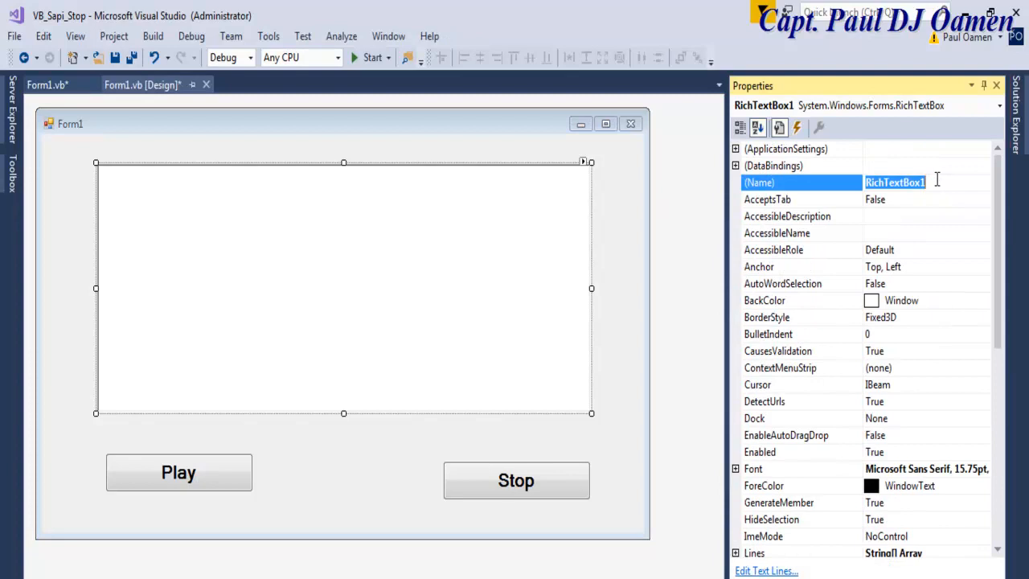
{"action": "type", "text": "rt"}
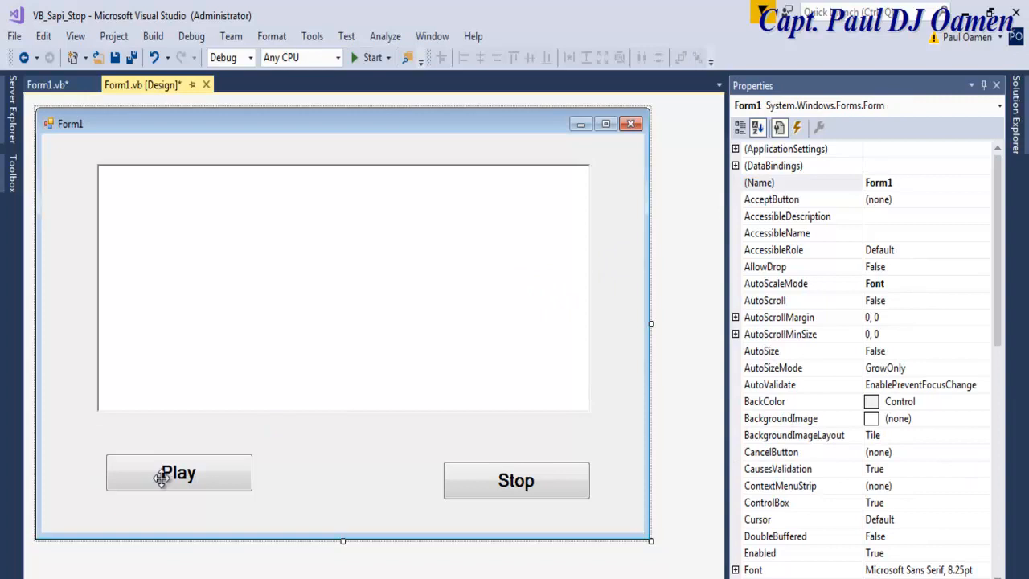
Step: Complete the Play handler's call as Sapi.speak(rtRead.Text, 1)
{"action": "double_click", "coordinate": [178, 473]}
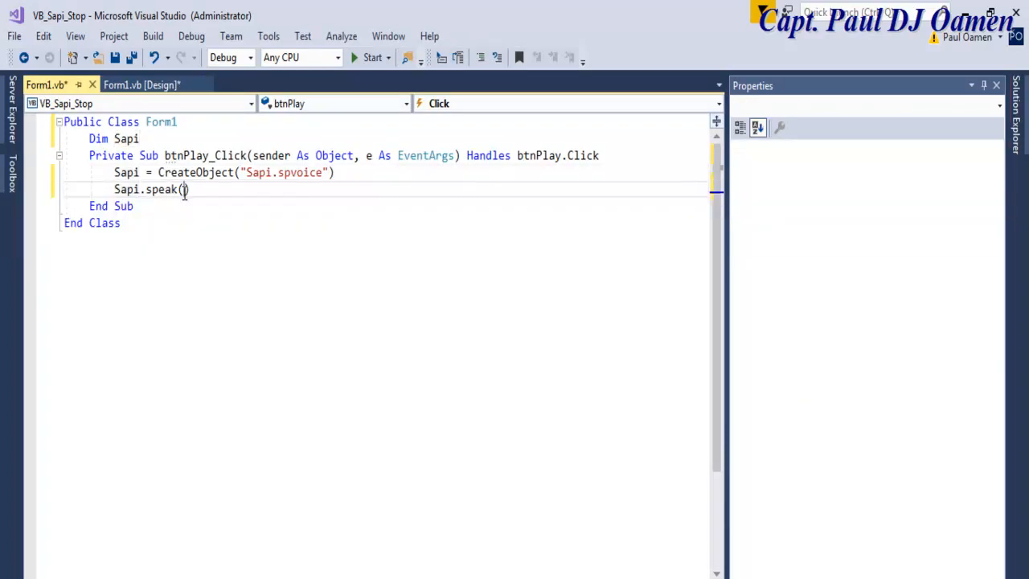
{"action": "type", "text": "rtRead"}
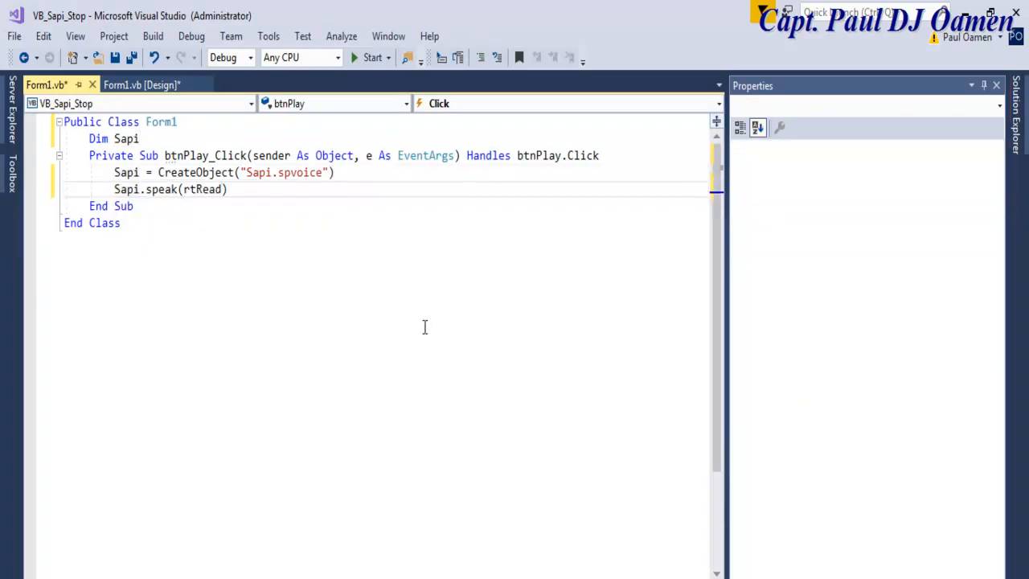
{"action": "type", "text": ".te"}
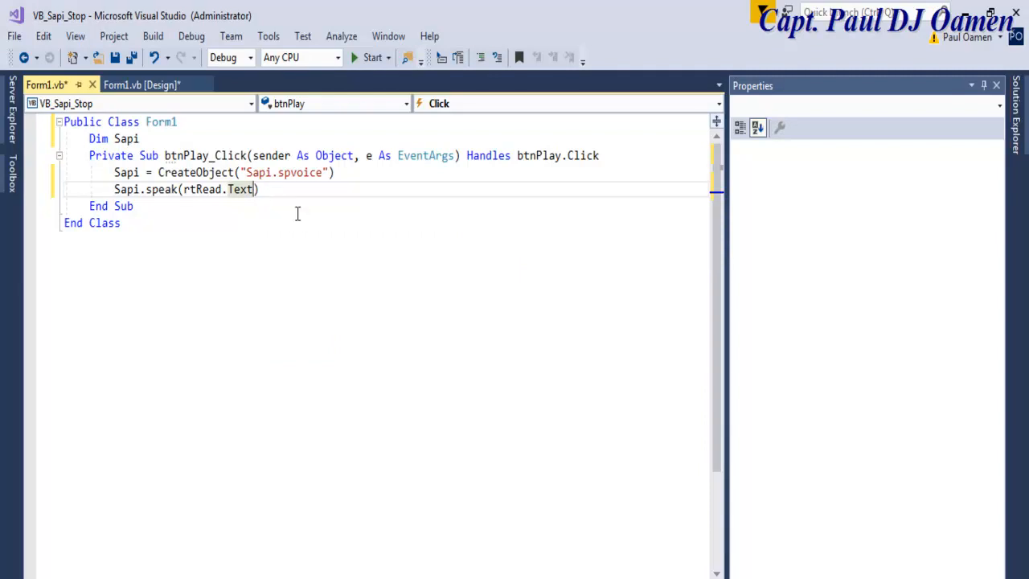
{"action": "type", "text": ", 1"}
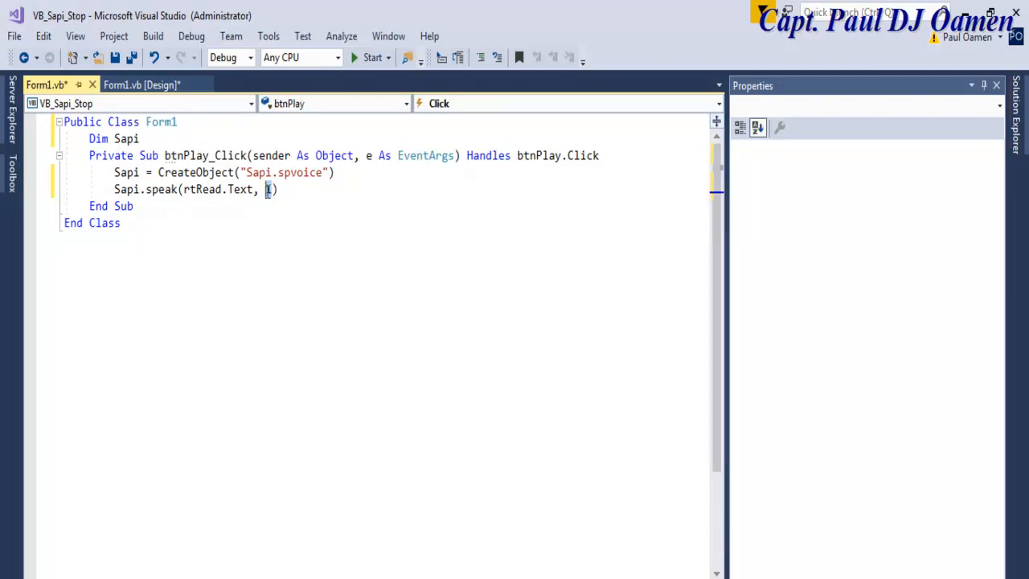
Step: Create btnStop_Click and have it call Sapi.pause
{"action": "left_click", "coordinate": [141, 84]}
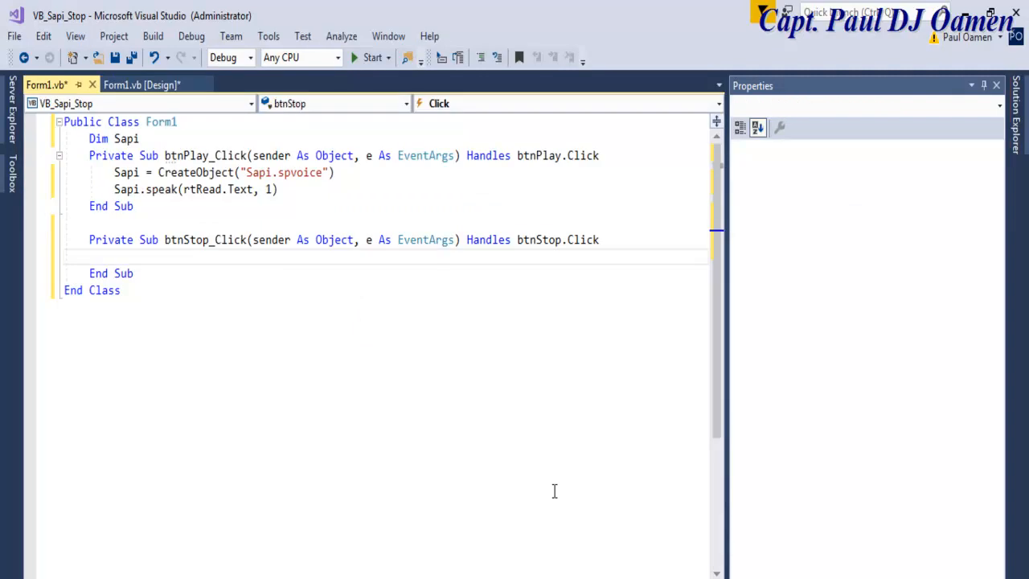
{"action": "type", "text": "Sapi.p"}
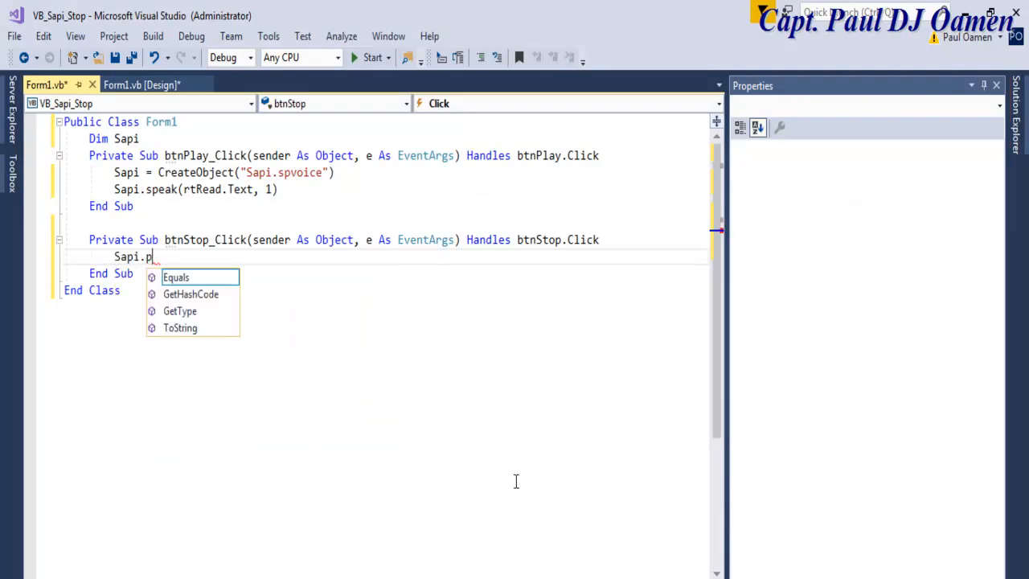
{"action": "type", "text": "ause"}
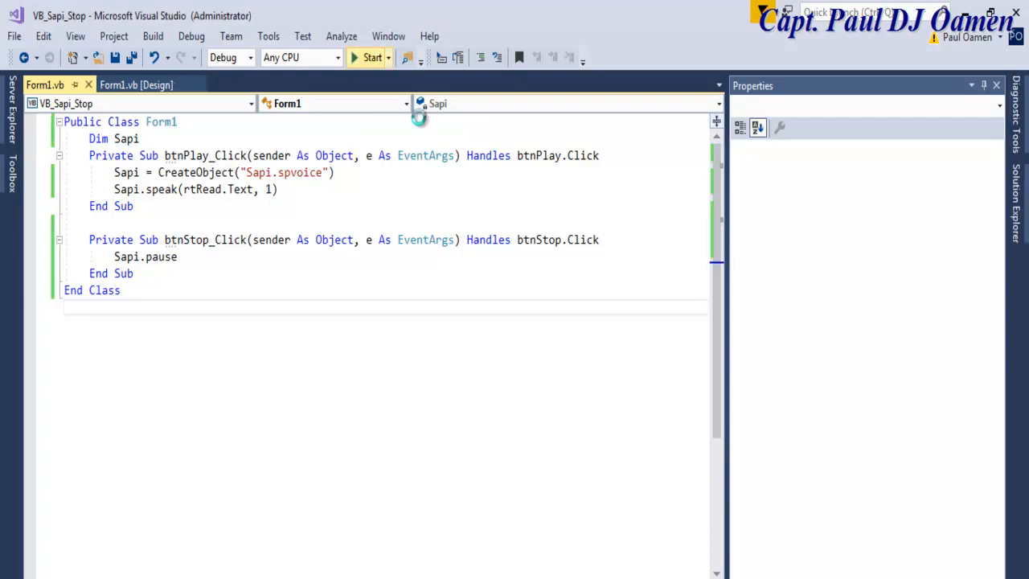
Step: Run the form, paste sample paragraphs, play and stop the speech, and drag the window aside to show the code
{"action": "left_click", "coordinate": [371, 58]}
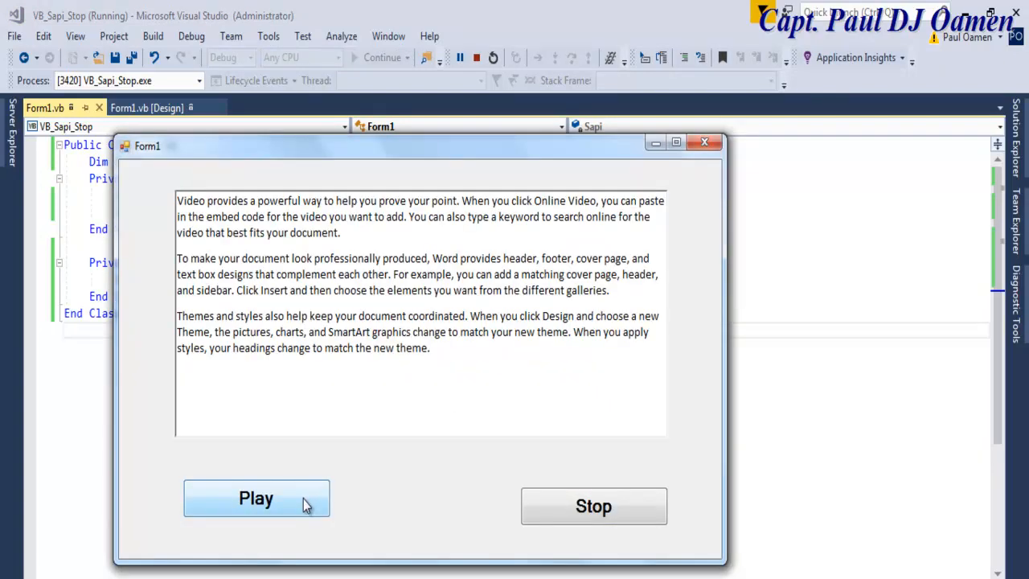
{"action": "mouse_move", "coordinate": [426, 508]}
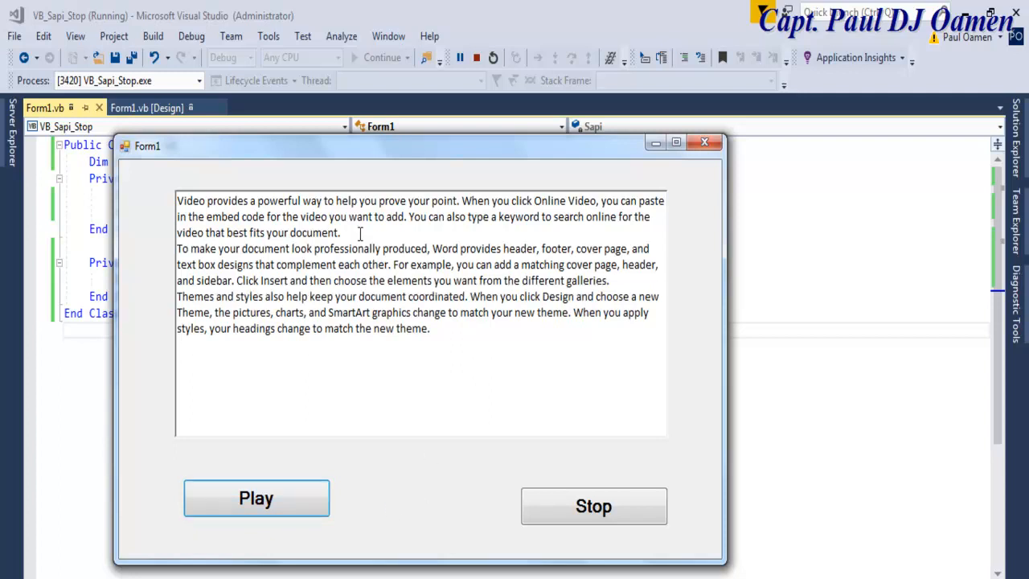
{"action": "left_click", "coordinate": [256, 499]}
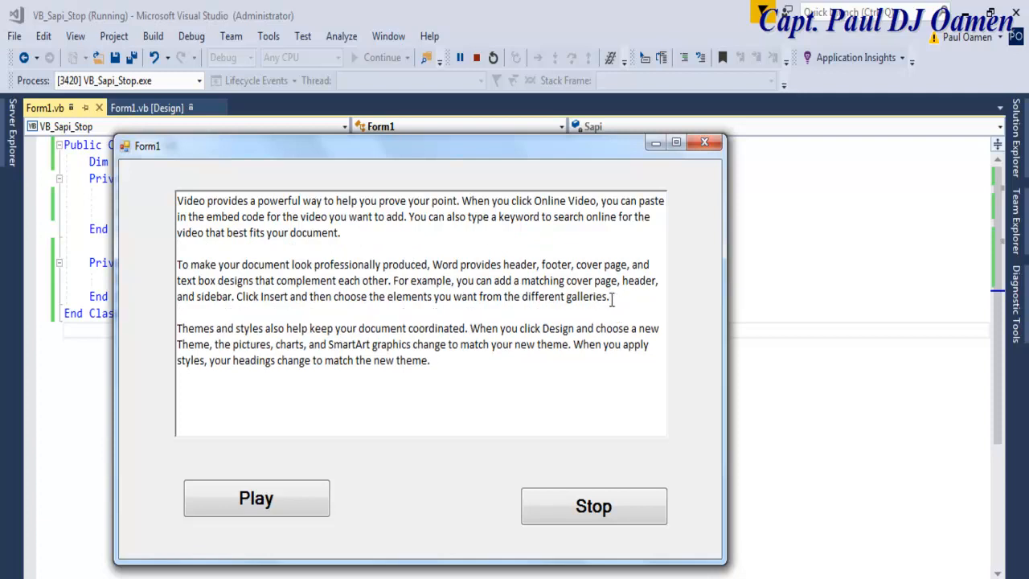
{"action": "mouse_move", "coordinate": [498, 357]}
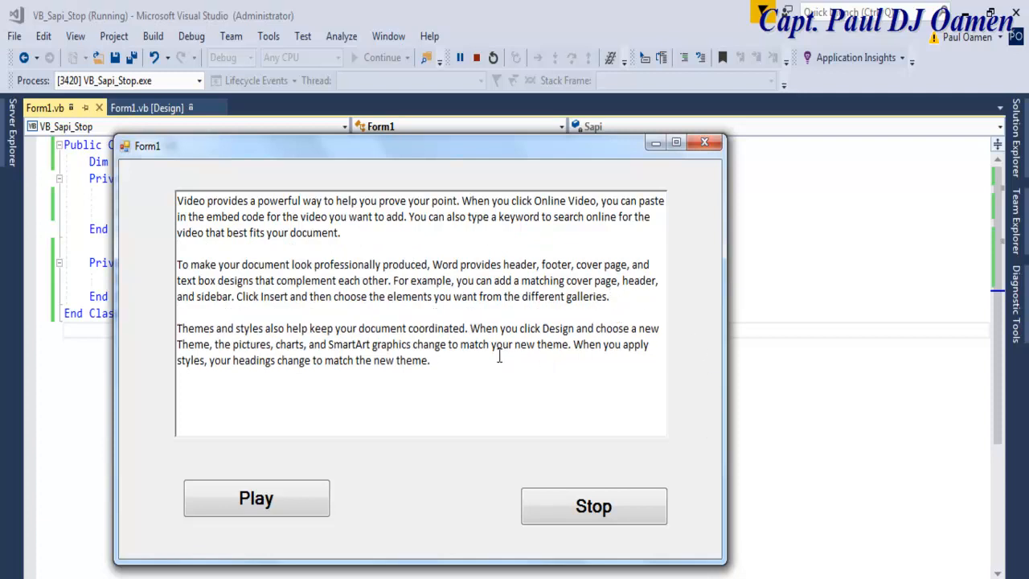
{"action": "left_click", "coordinate": [594, 504]}
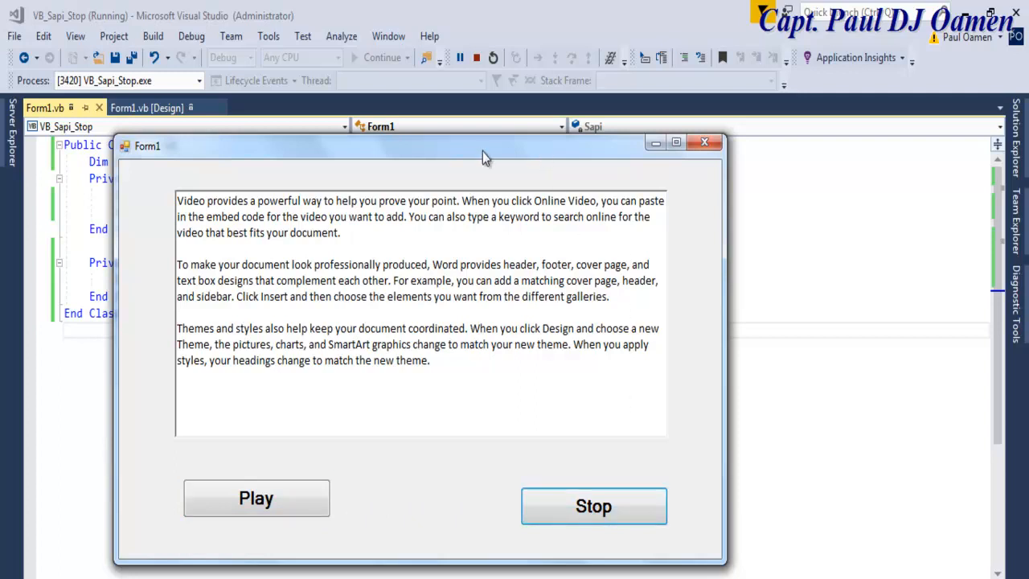
{"action": "left_click_drag", "start_coordinate": [483, 146], "coordinate": [571, 129]}
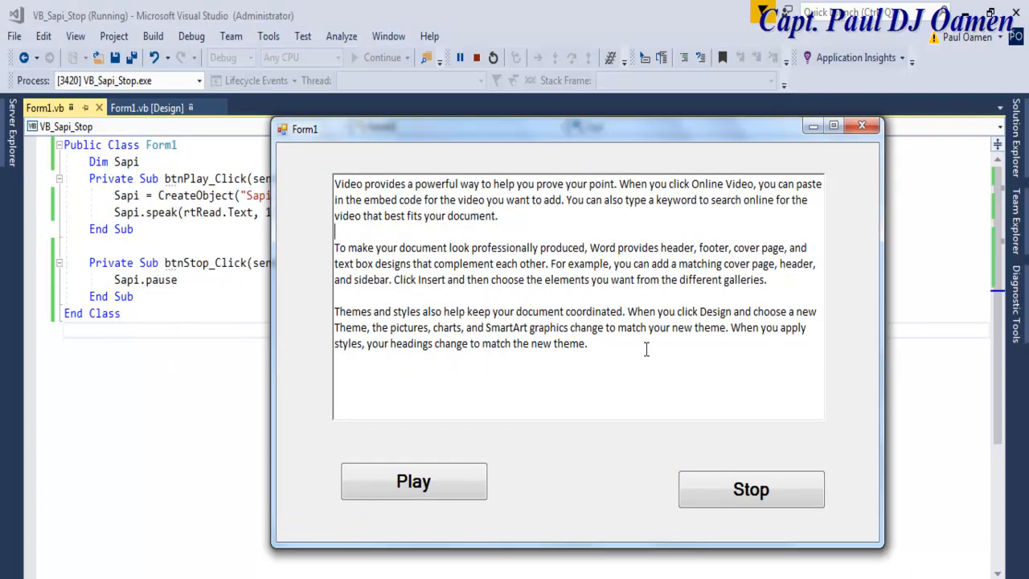
{"action": "mouse_move", "coordinate": [653, 414]}
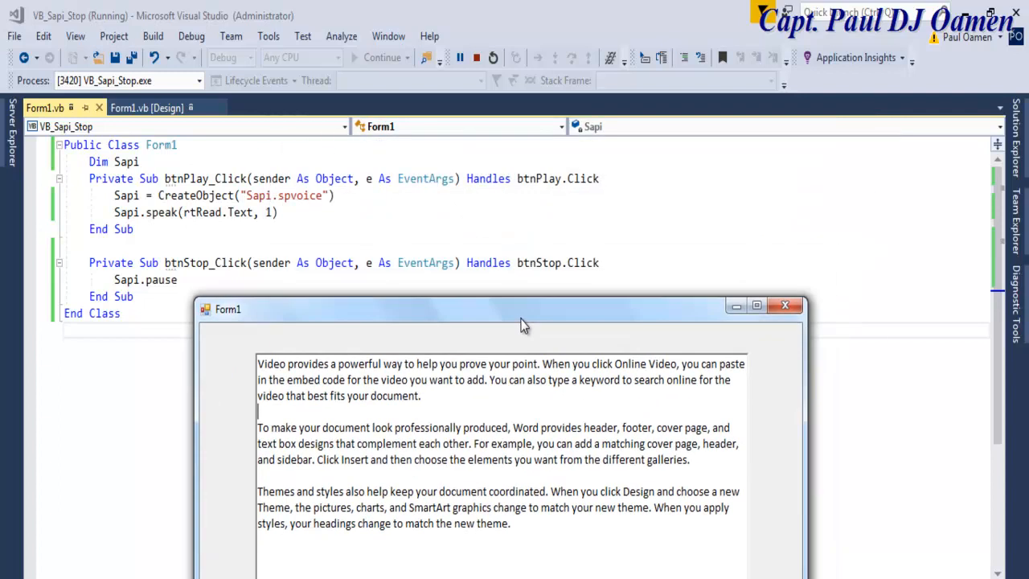
{"action": "left_click_drag", "start_coordinate": [522, 313], "coordinate": [518, 341]}
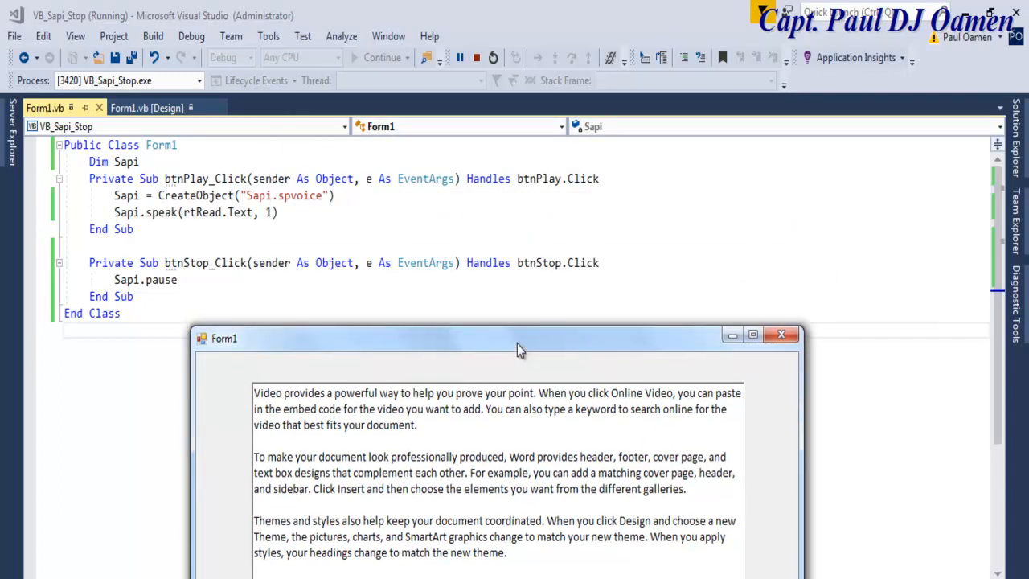